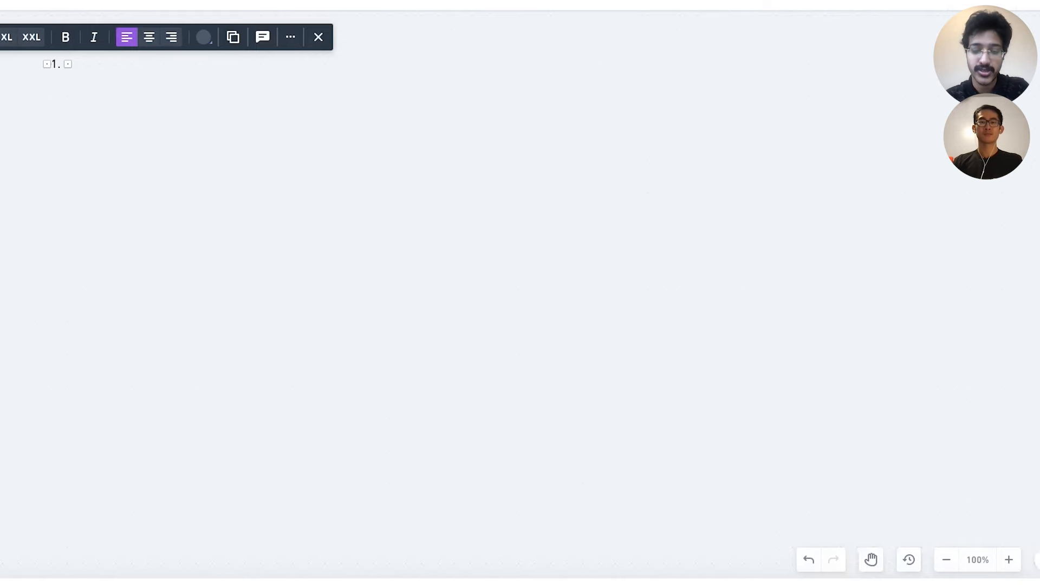
Write requirement 1: 'Send and Recieve messages between two peers.'
text(Send and Re)
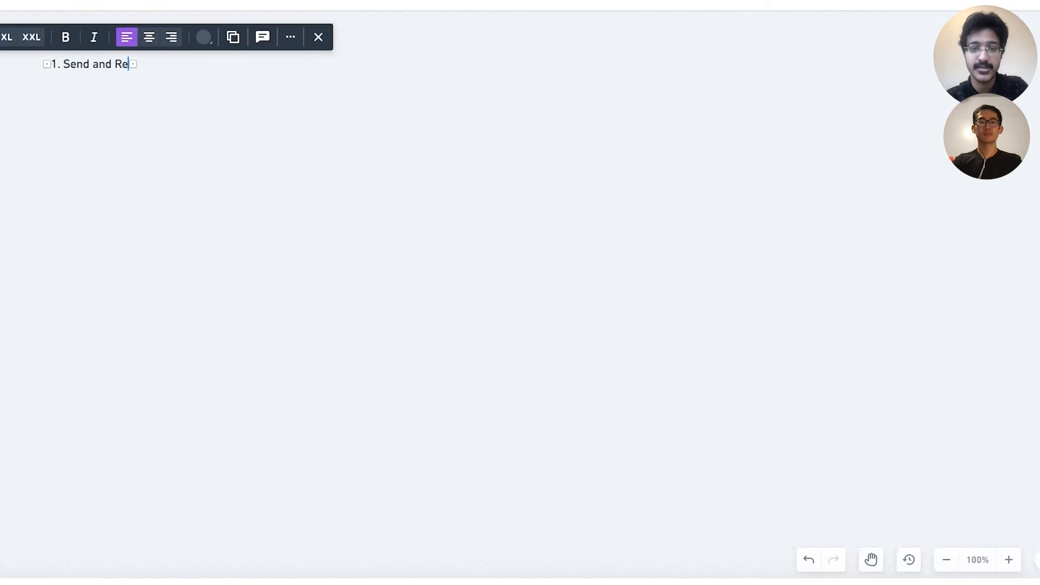
text(cieve messa)
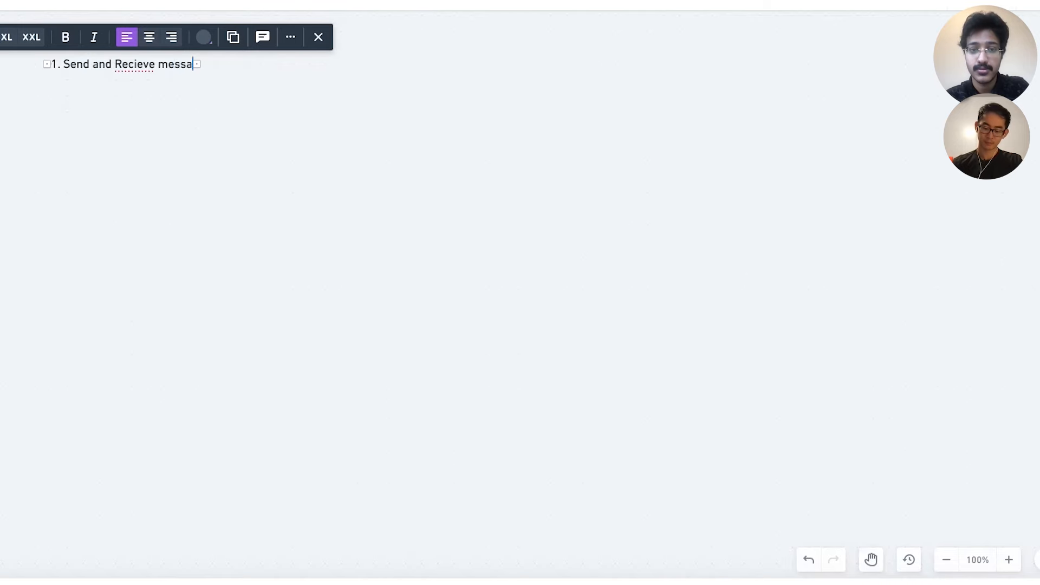
text(ges between)
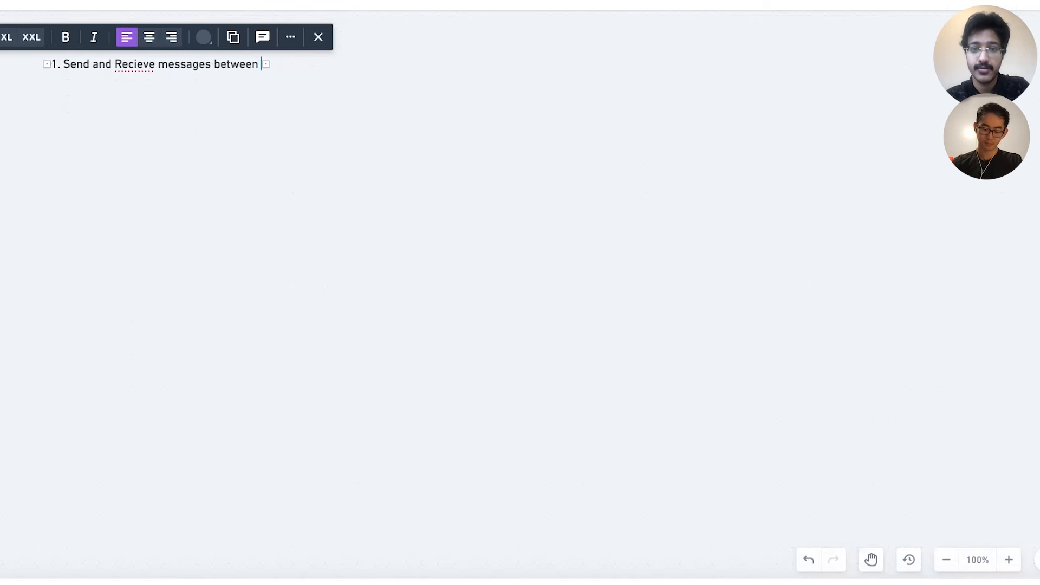
text(two peers)
text(2)
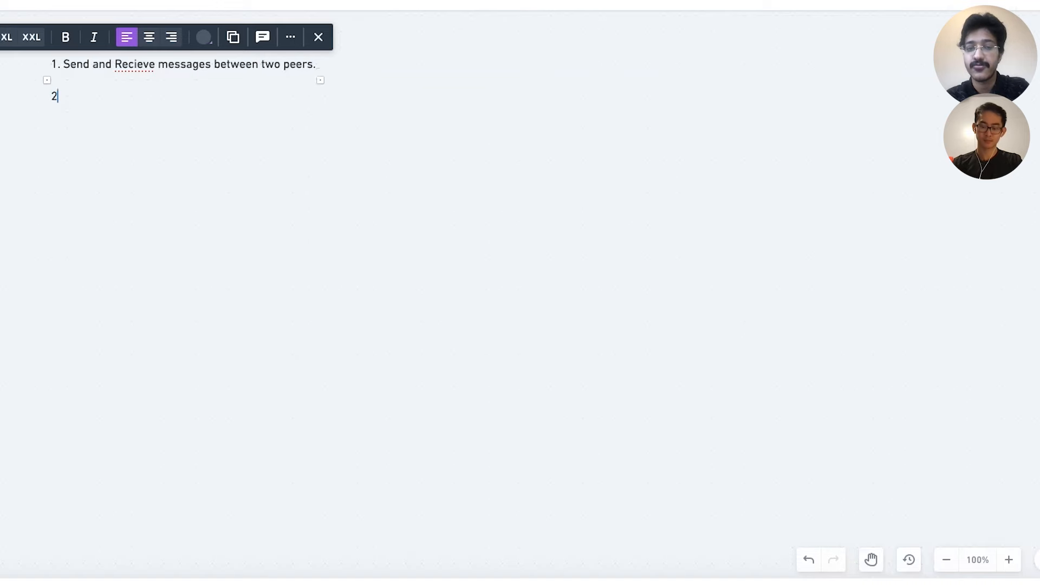
text(.)
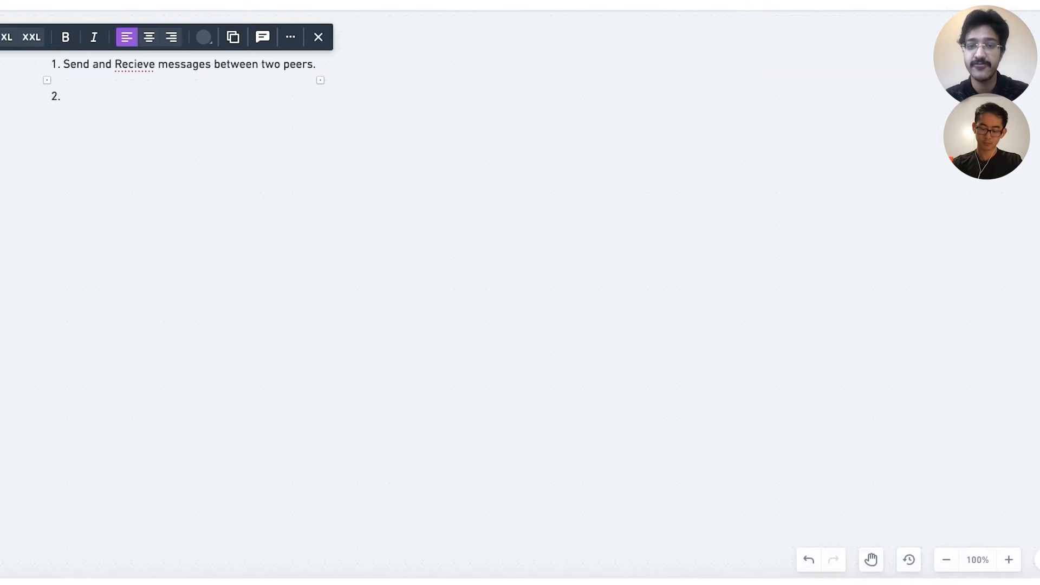
Write requirement 2: 'Group Message' on the next line
click(63, 97)
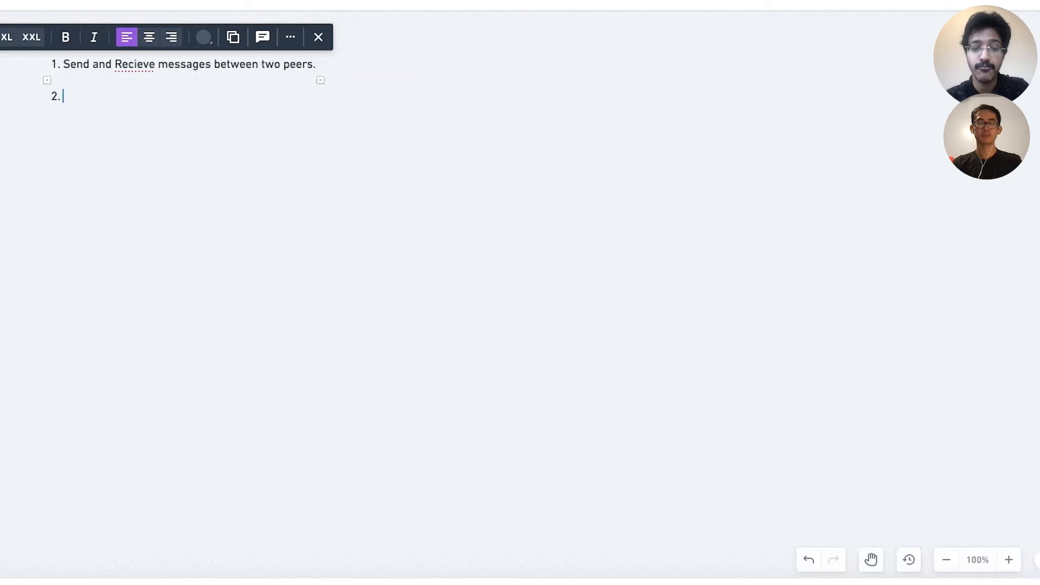
text(Group Mess)
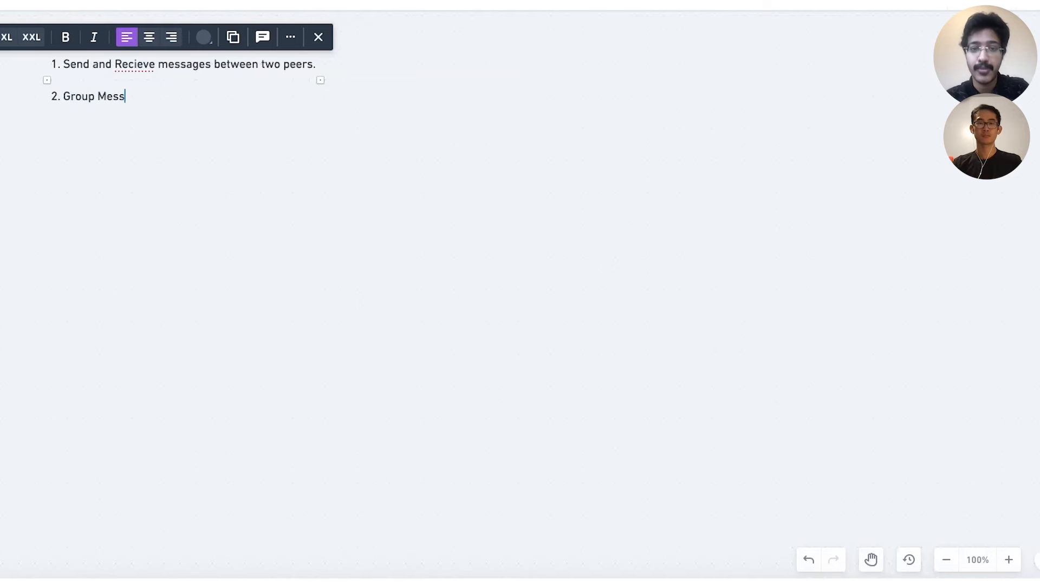
text(age)
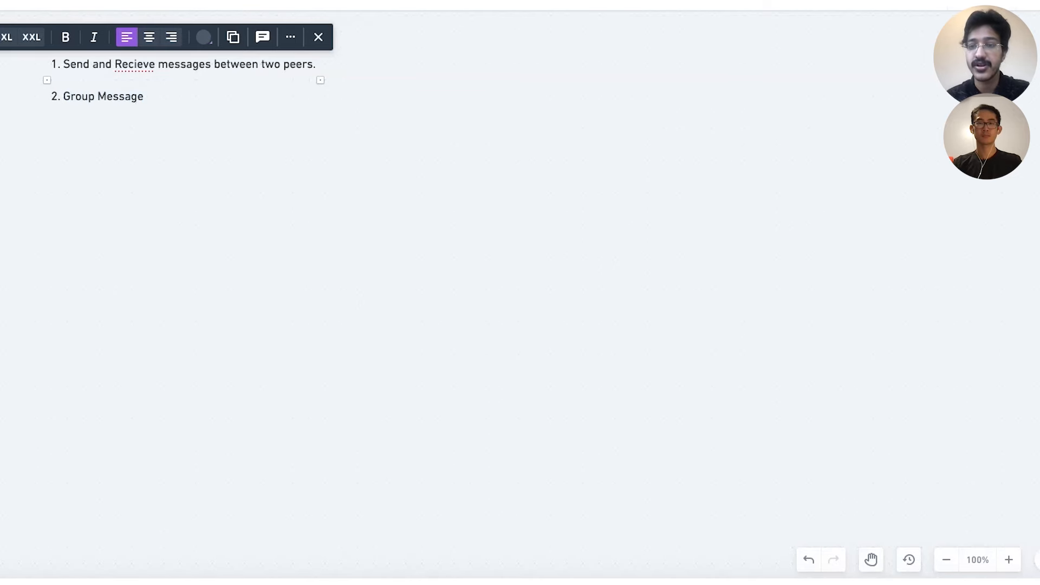
click(143, 97)
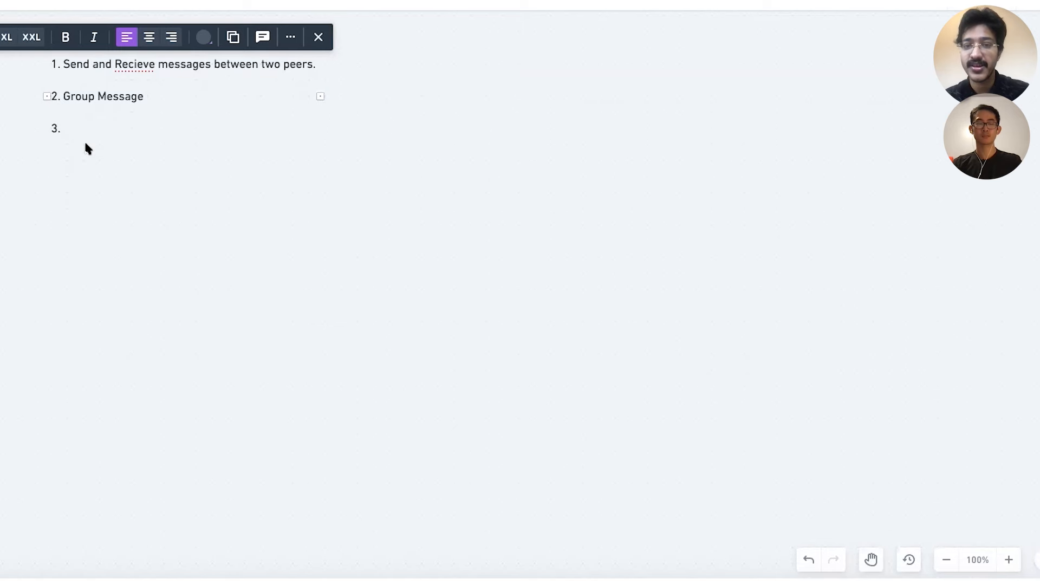
Begin requirement 3 for sent, delivered and read receipts
click(63, 128)
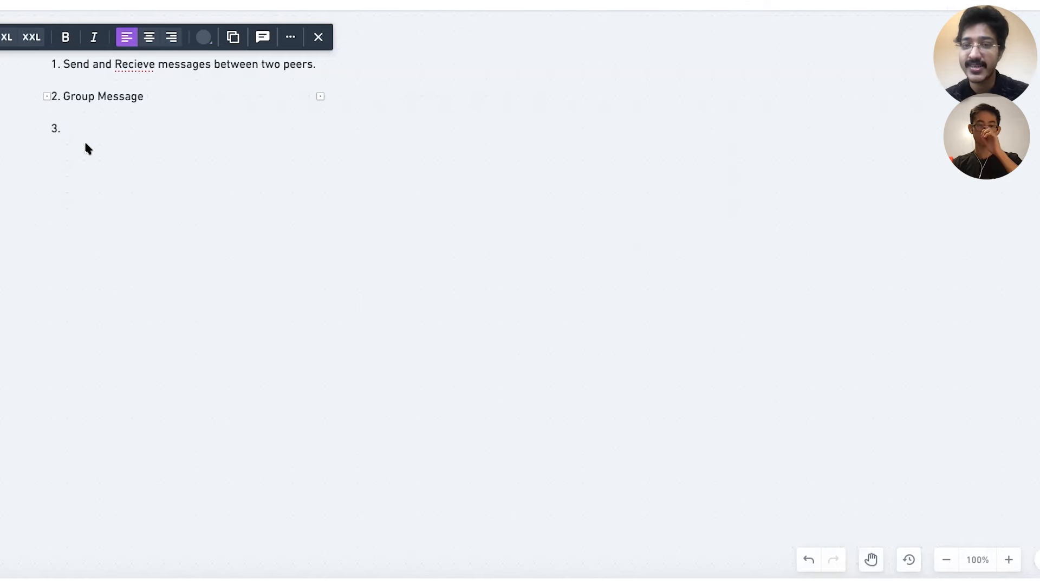
text(Sent, Delivered and Read receipts)
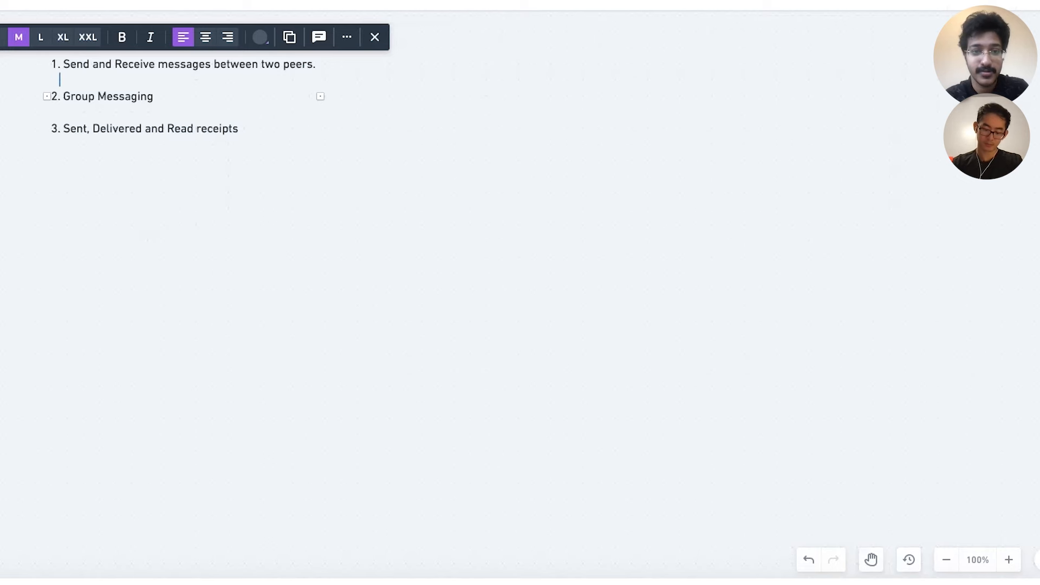
List '- Texts' and '- Images' as sub-points under the first requirement
text(- Tex)
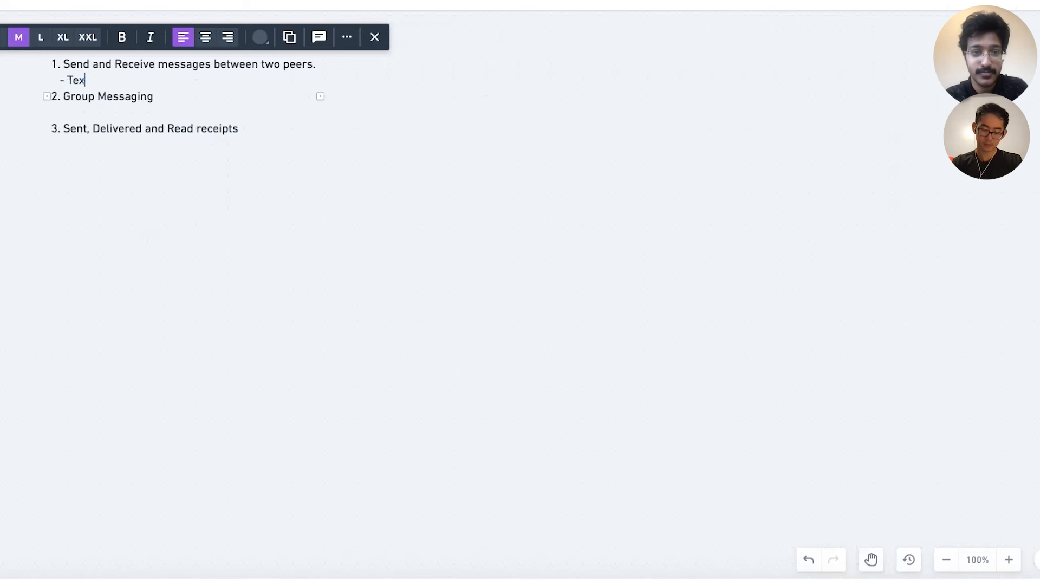
text(ts)
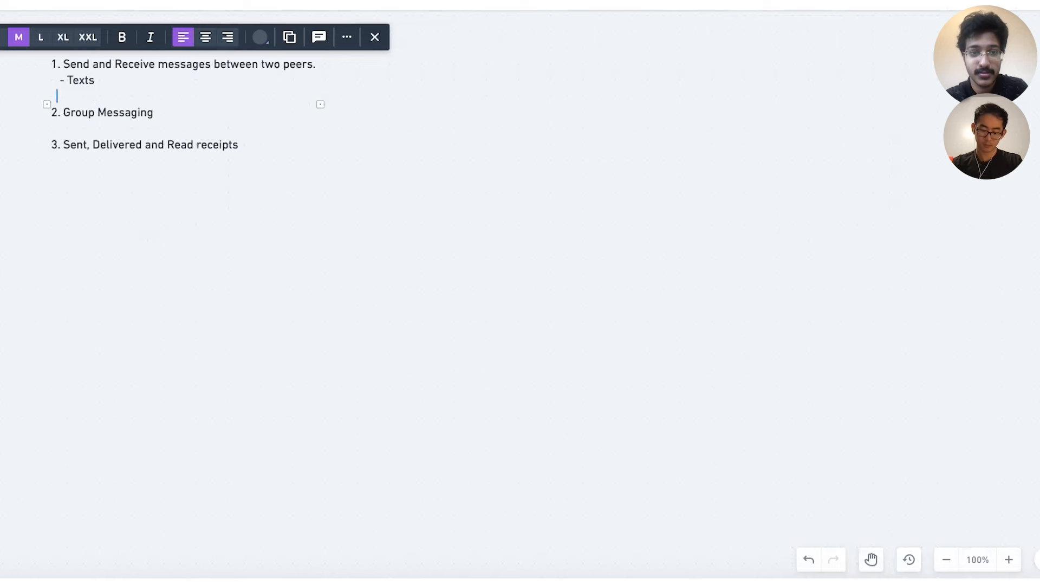
text(-)
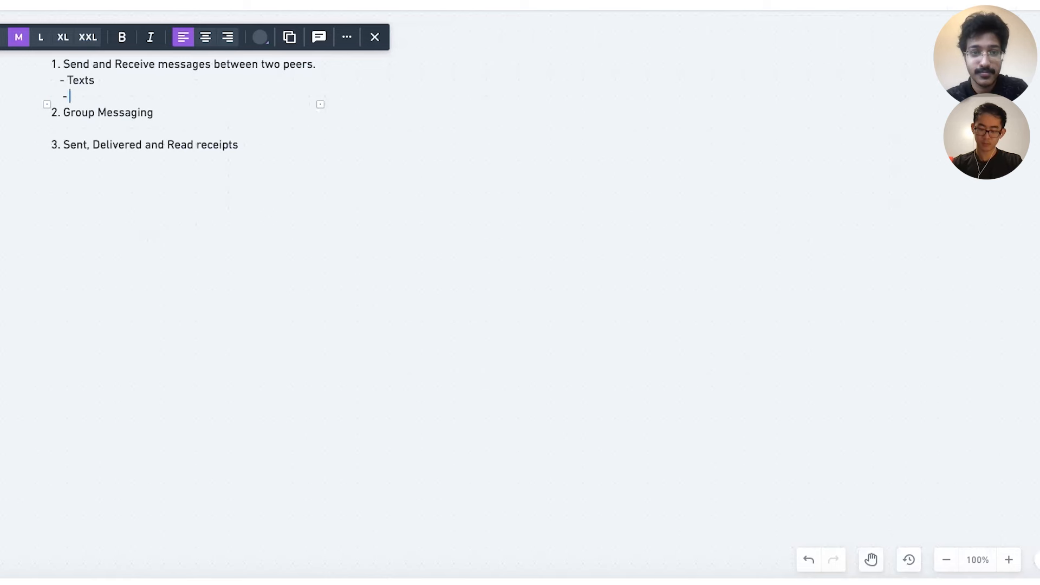
text(Im)
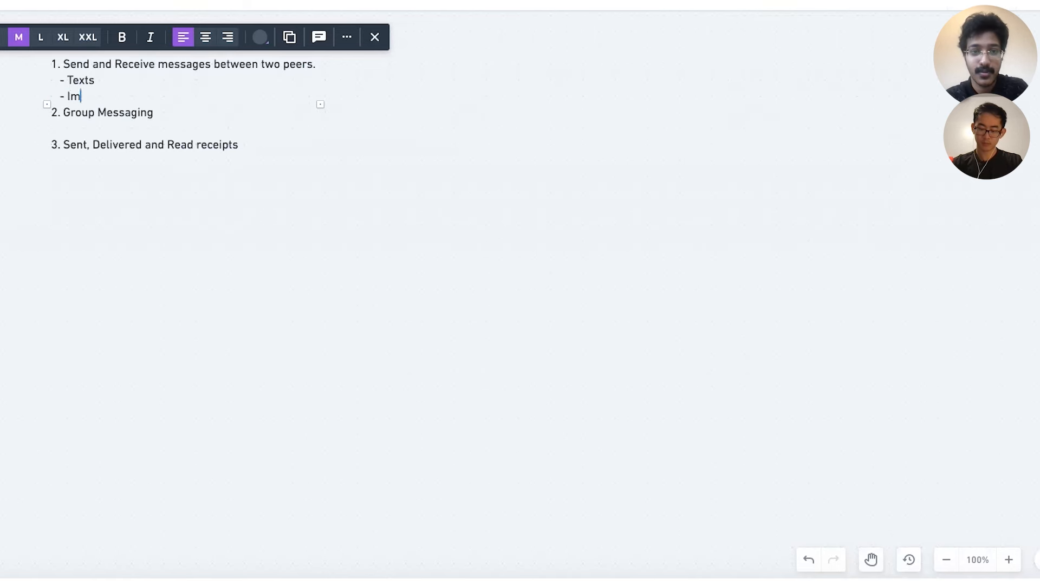
text(ages)
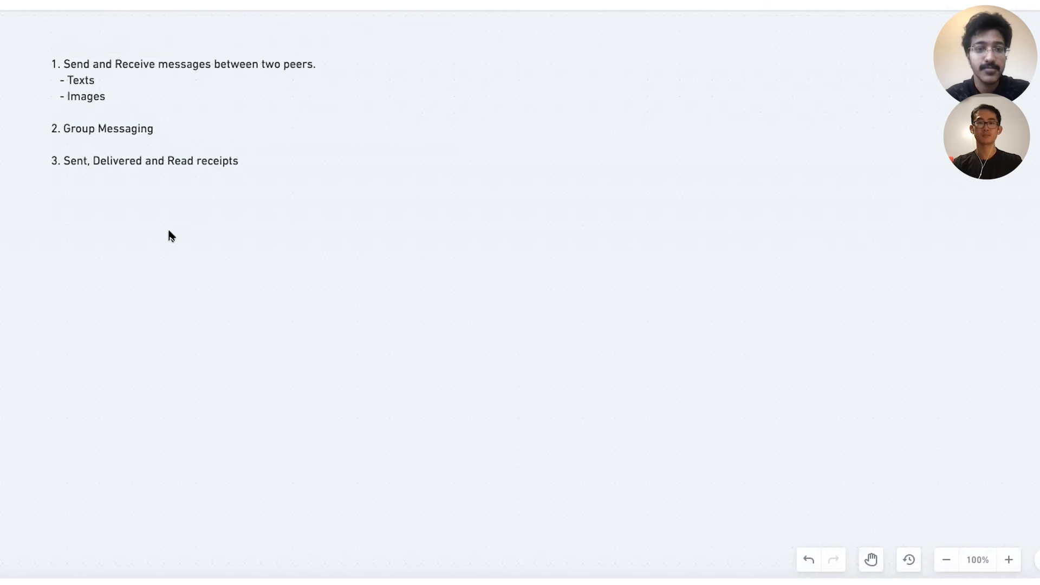
Add the heading 'Whatsapp System Requirements' above the list
double_click(101, 64)
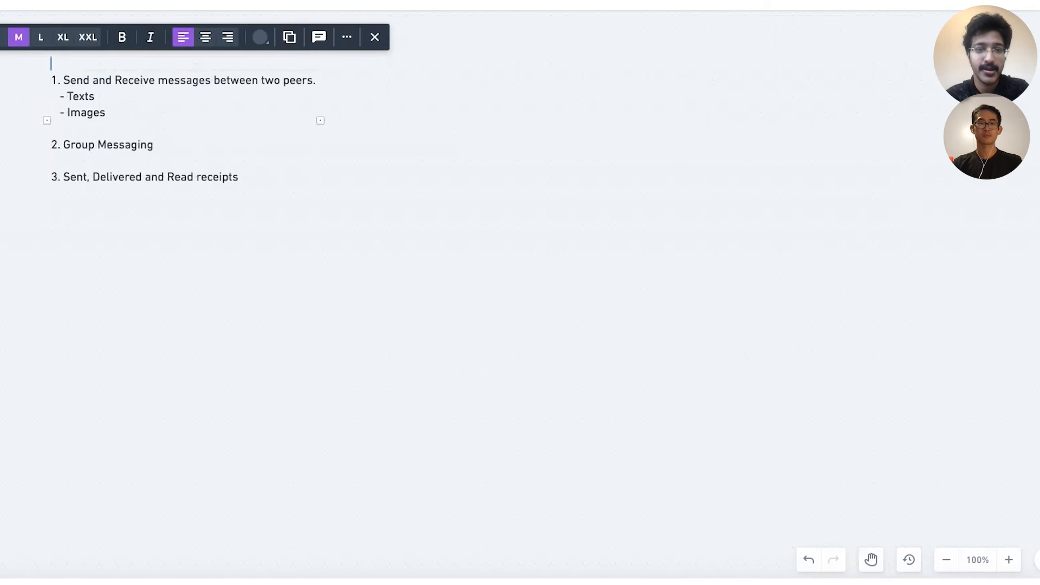
text(Whatsapp Syste)
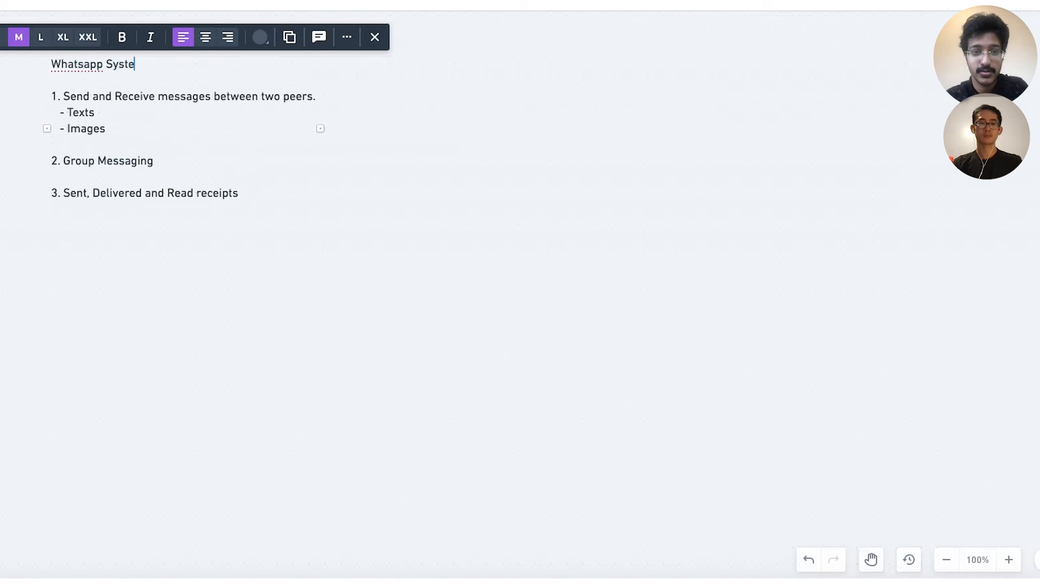
text(m Requirements)
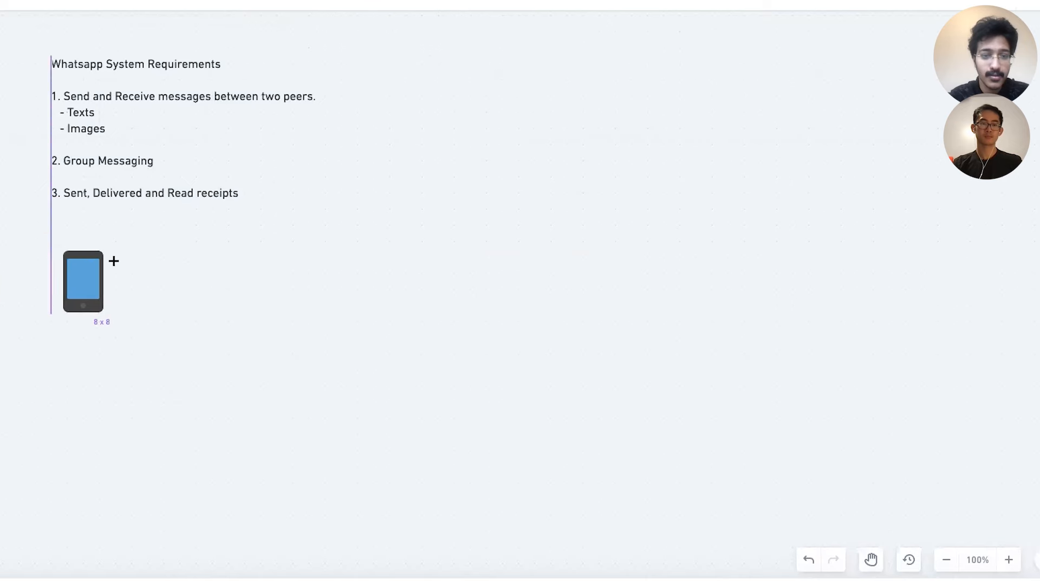
Place two phone icons spaced apart below the list and label them A and B
click(84, 281)
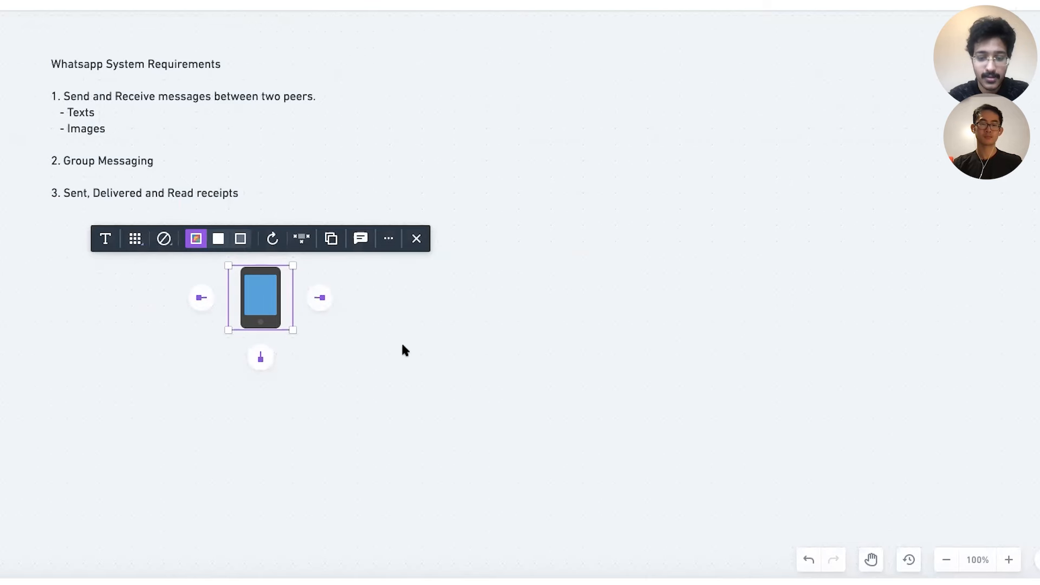
click(319, 297)
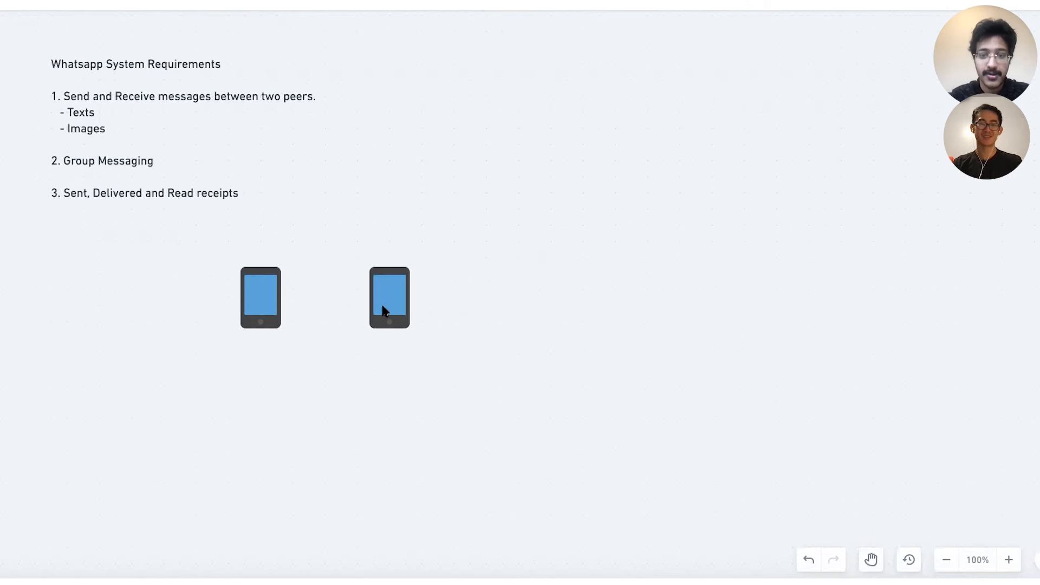
drag(389, 297, 729, 297)
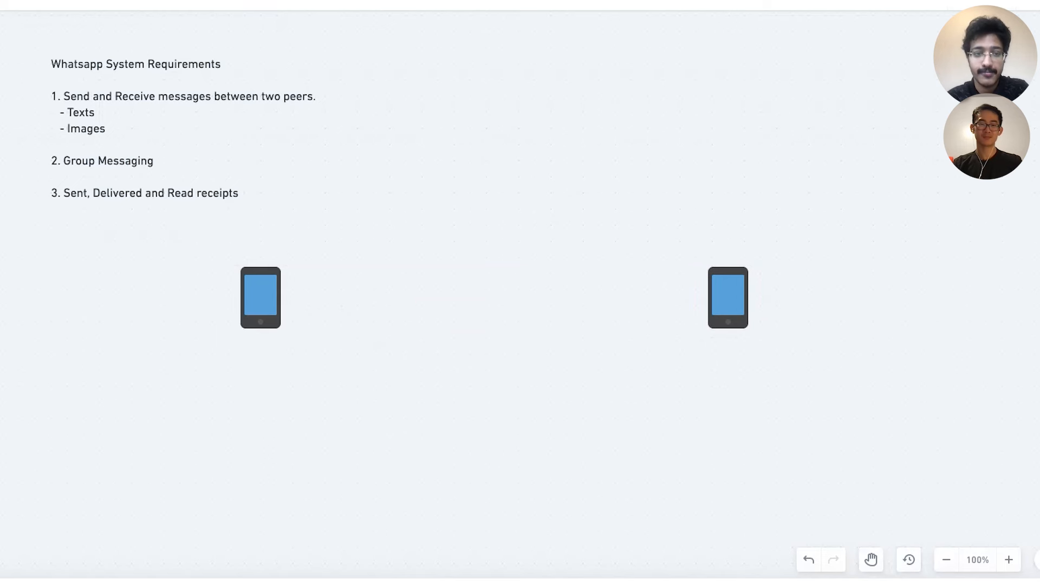
click(259, 297)
text(A)
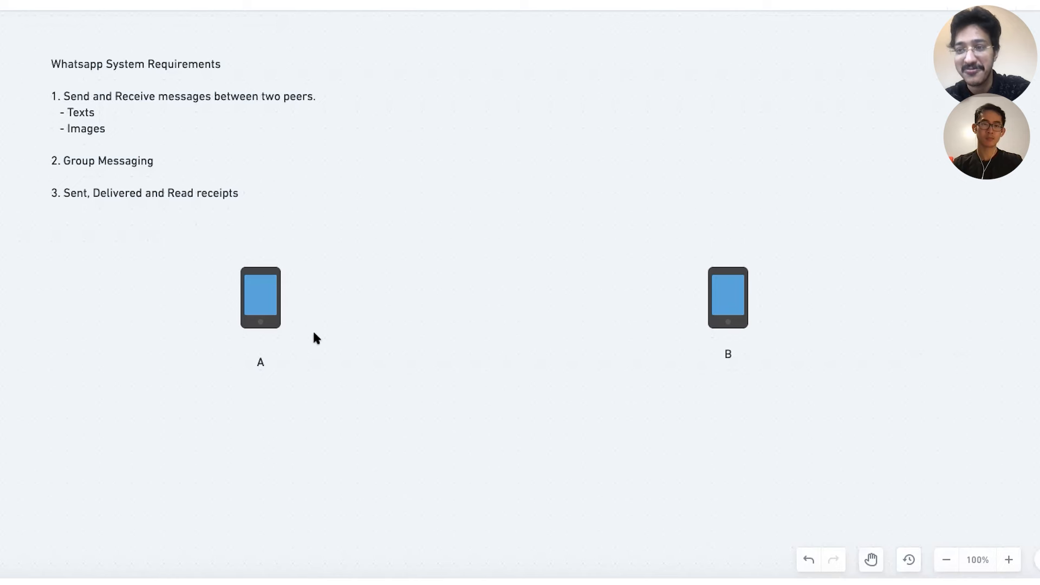
mouse_move(333, 413)
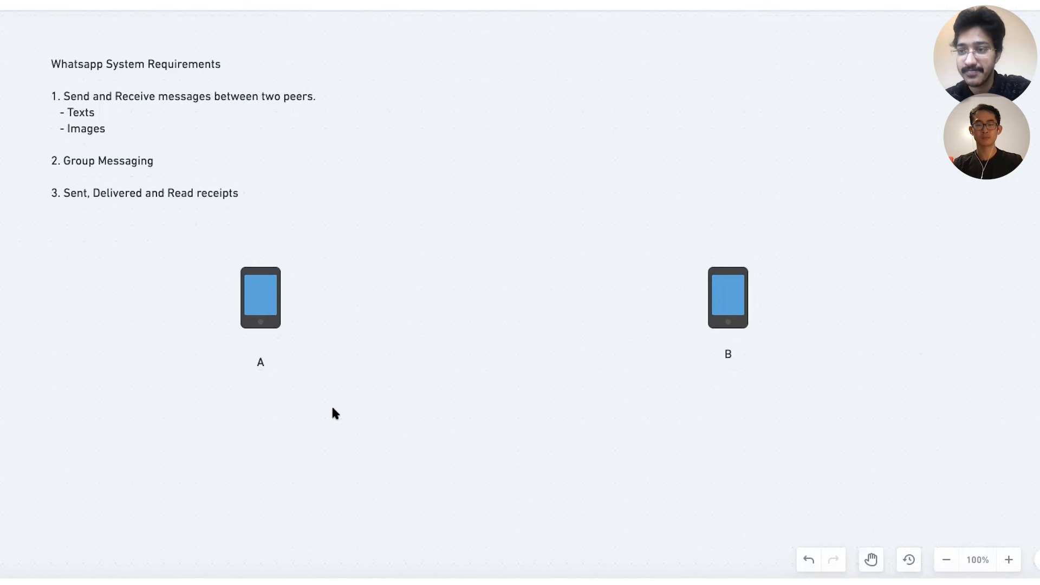
mouse_move(259, 303)
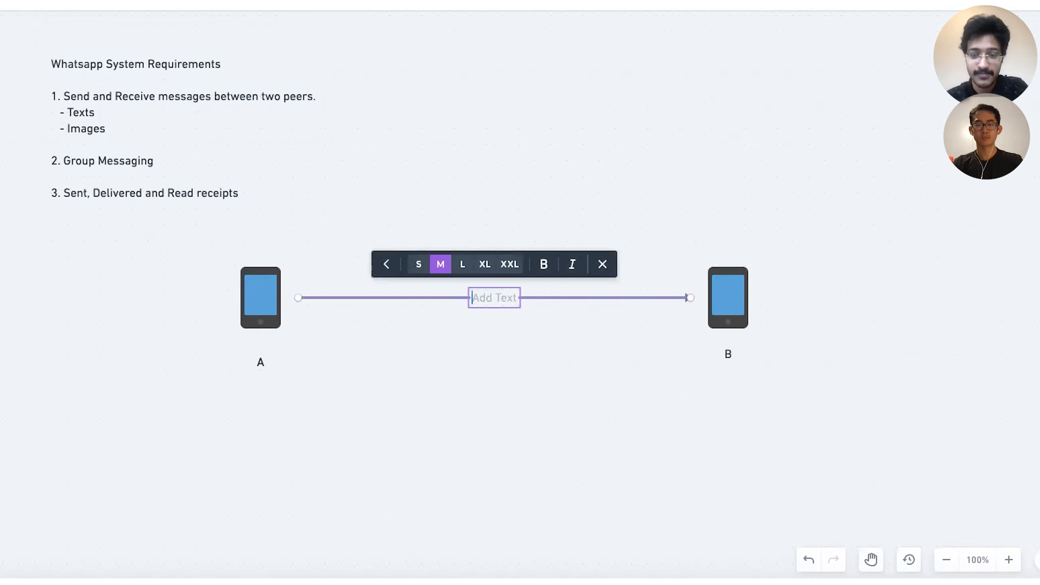
Label the arrow from phone A to phone B 'Web Sockets'
text(Web Sockets)
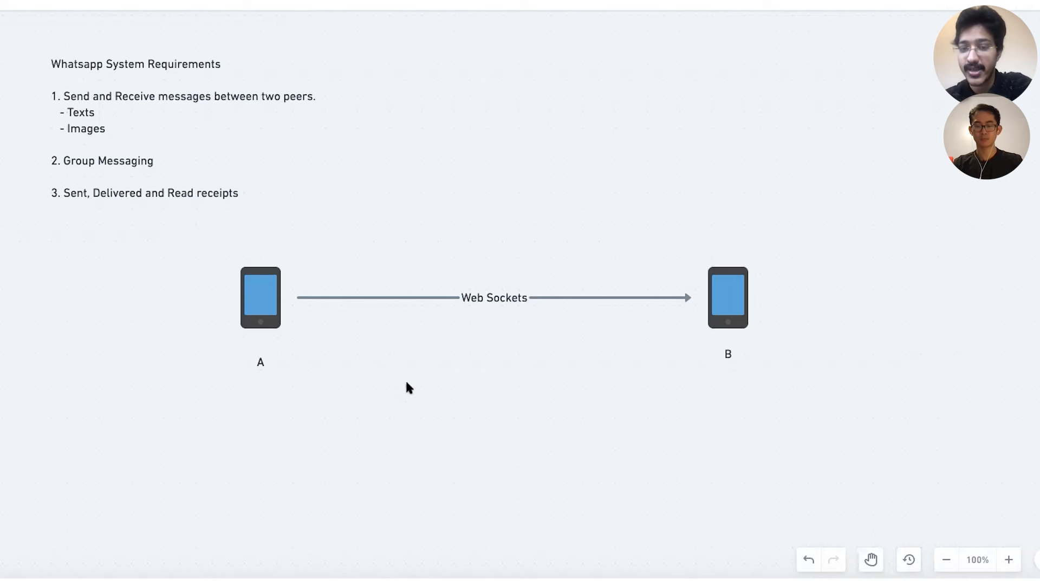
mouse_move(425, 381)
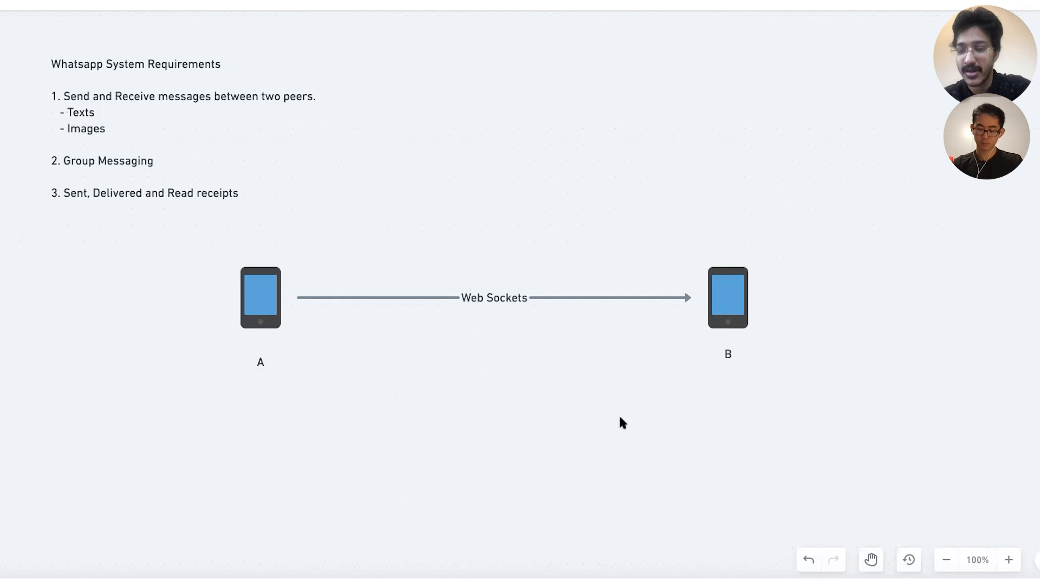
mouse_move(716, 285)
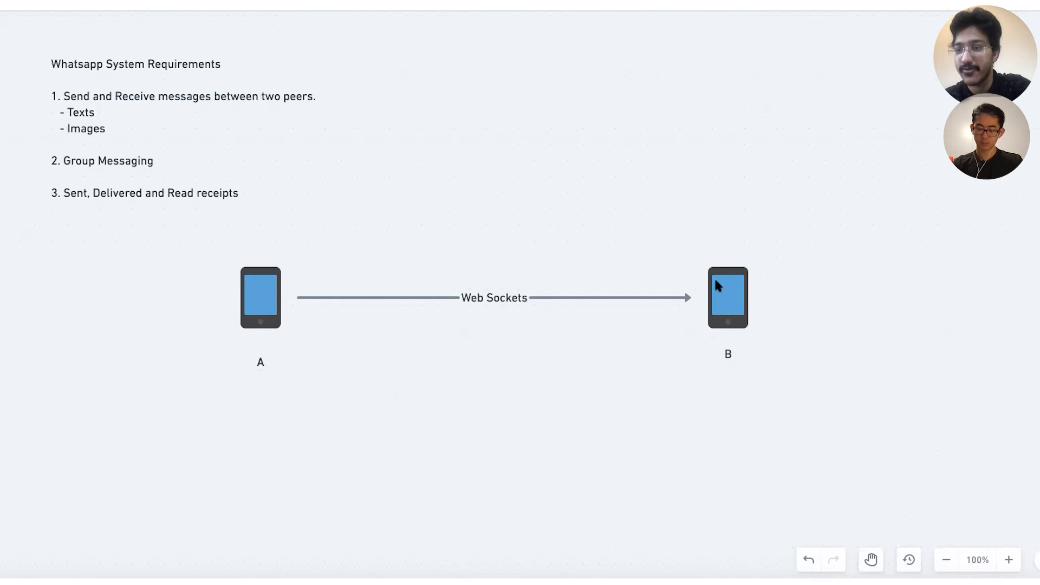
mouse_move(419, 543)
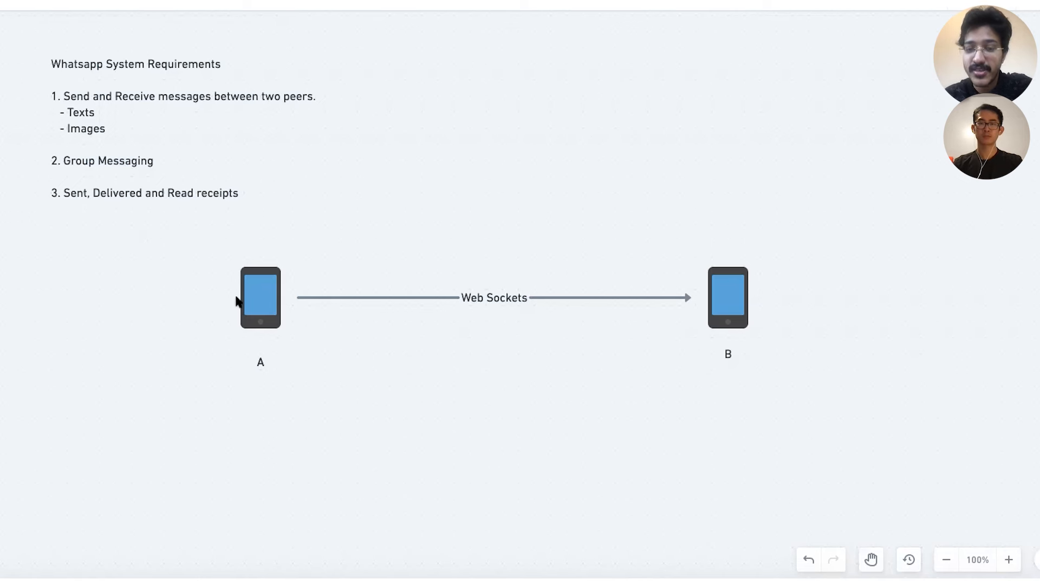
Move phone B and its label beneath phone A, then draw a box right of phone A
click(260, 297)
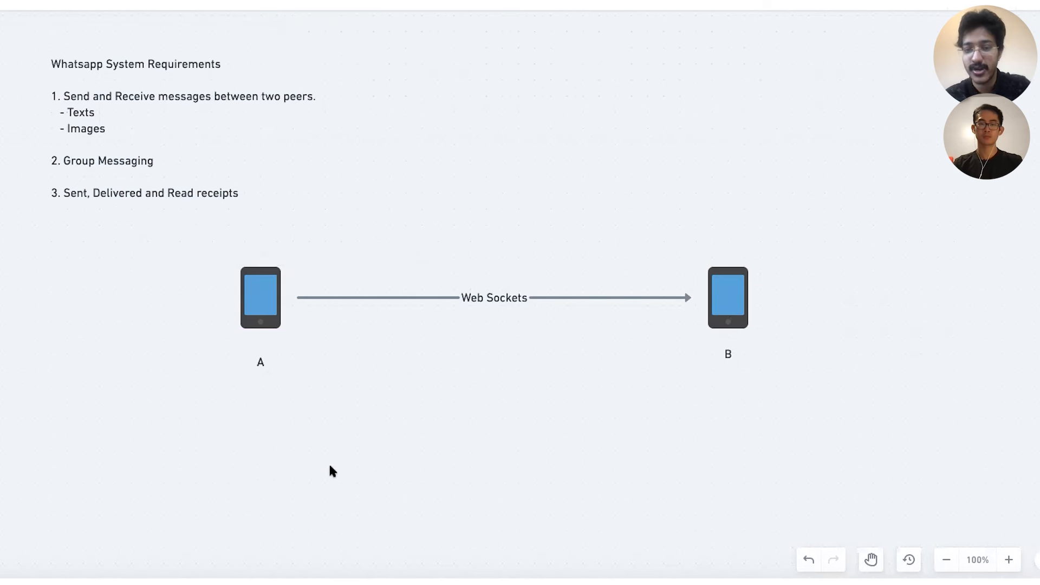
click(728, 297)
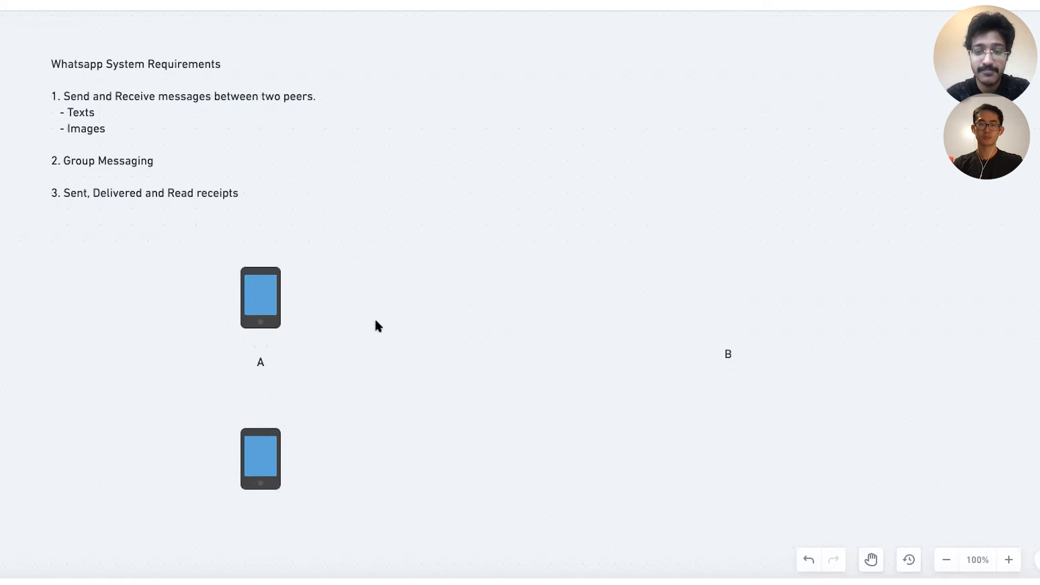
drag(728, 353, 410, 451)
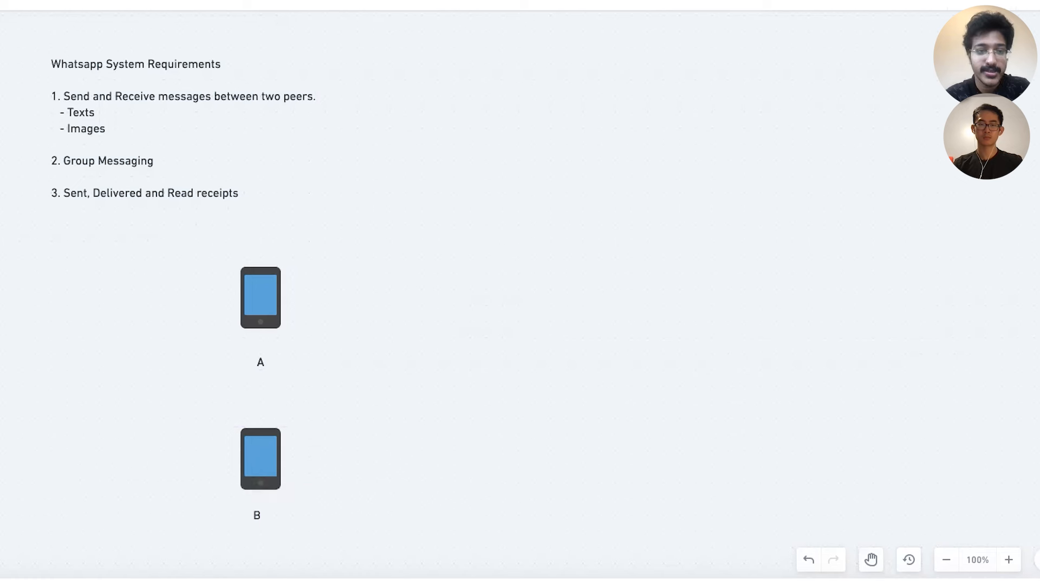
drag(326, 224, 454, 290)
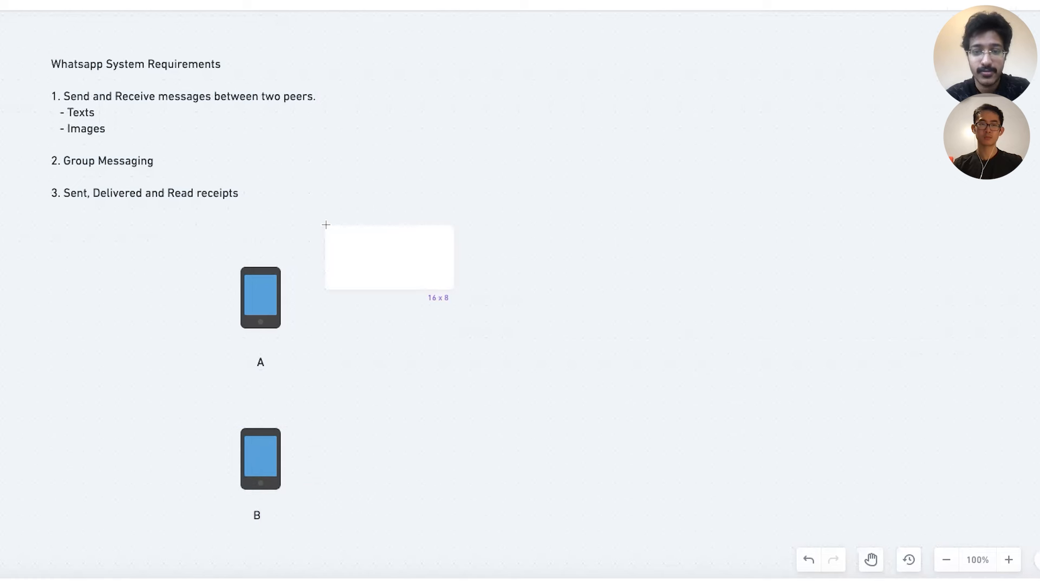
mouse_move(390, 286)
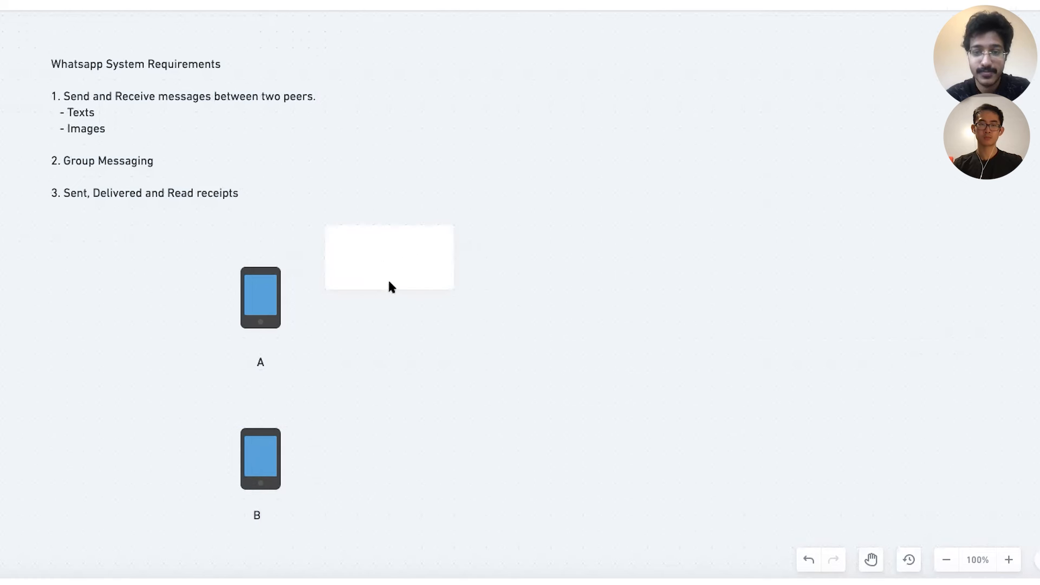
Make a large white panel holding boxes API Gateway - 1 and API Gateway - 2
click(389, 258)
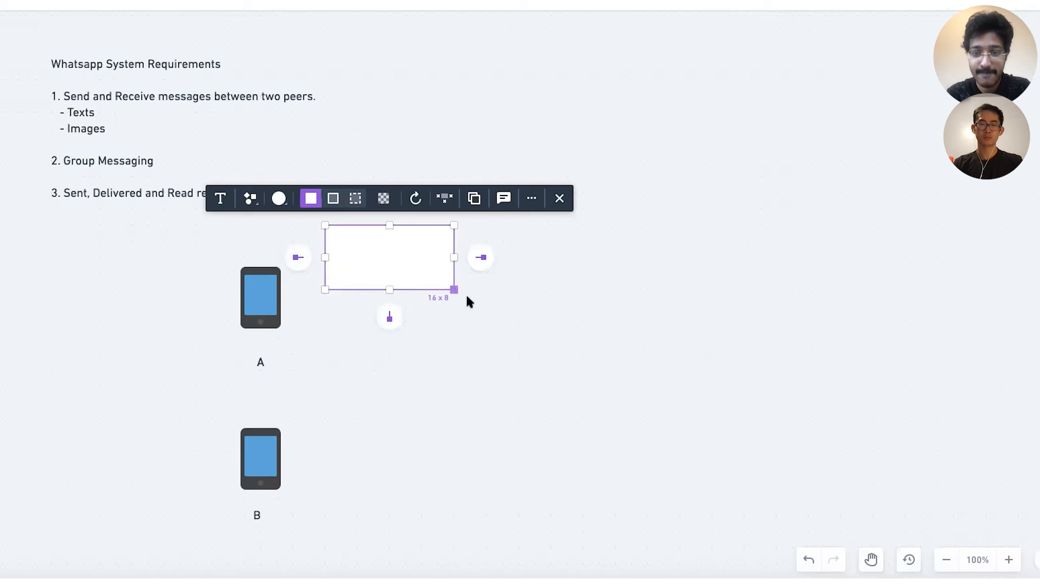
drag(454, 290, 928, 516)
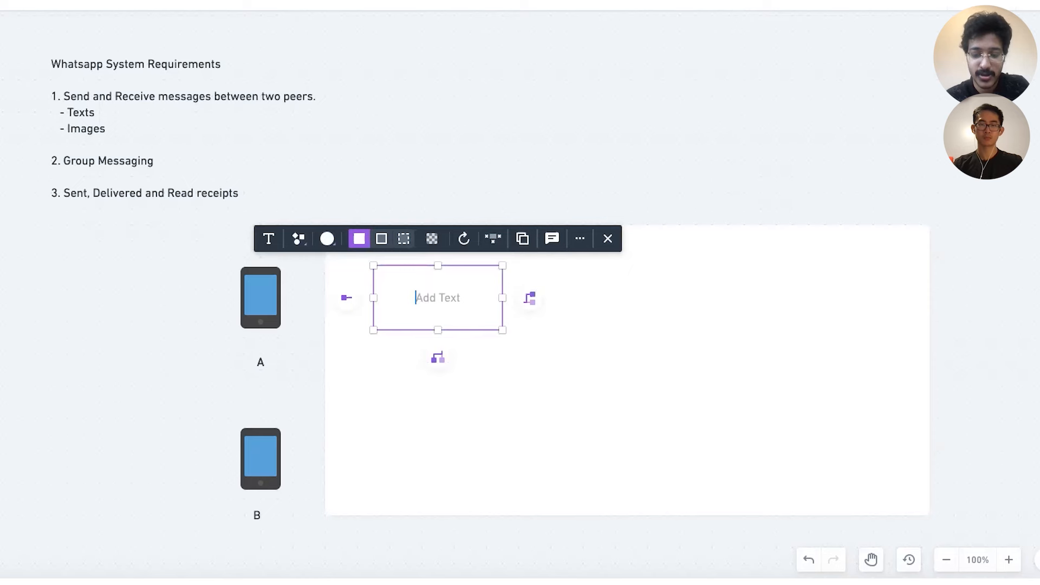
text(API Ge)
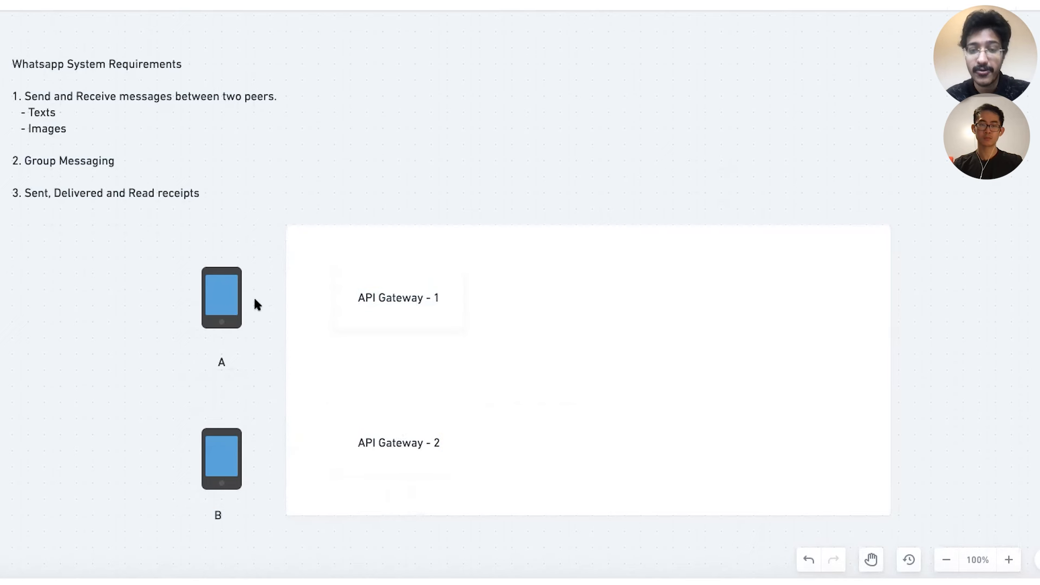
click(221, 297)
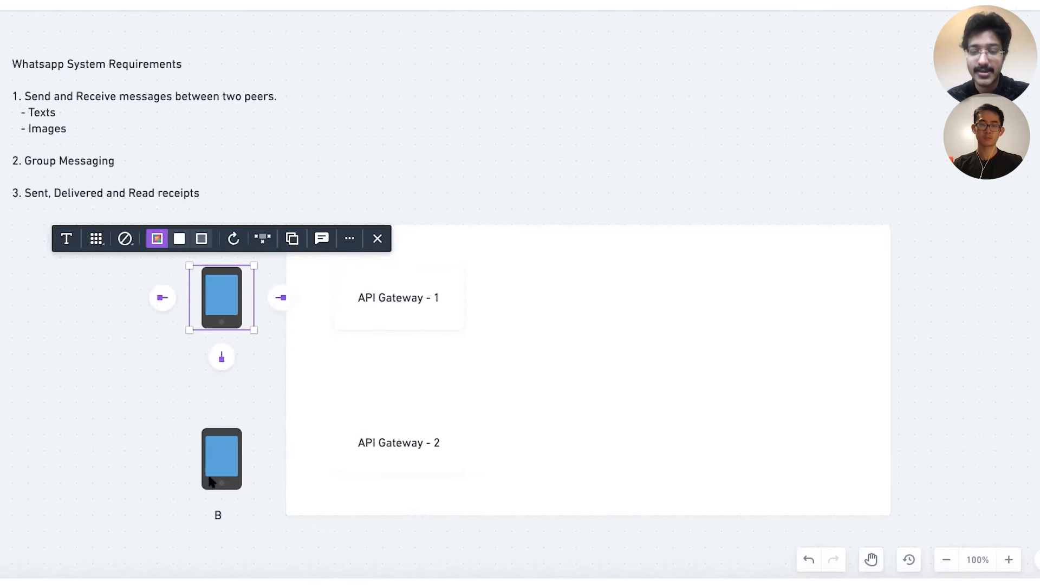
click(221, 457)
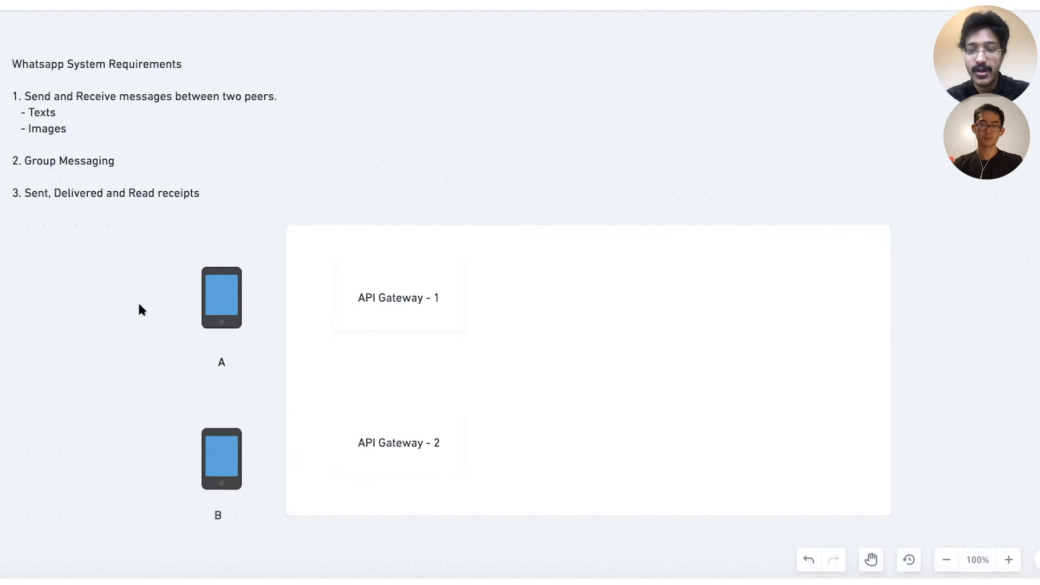
mouse_move(547, 380)
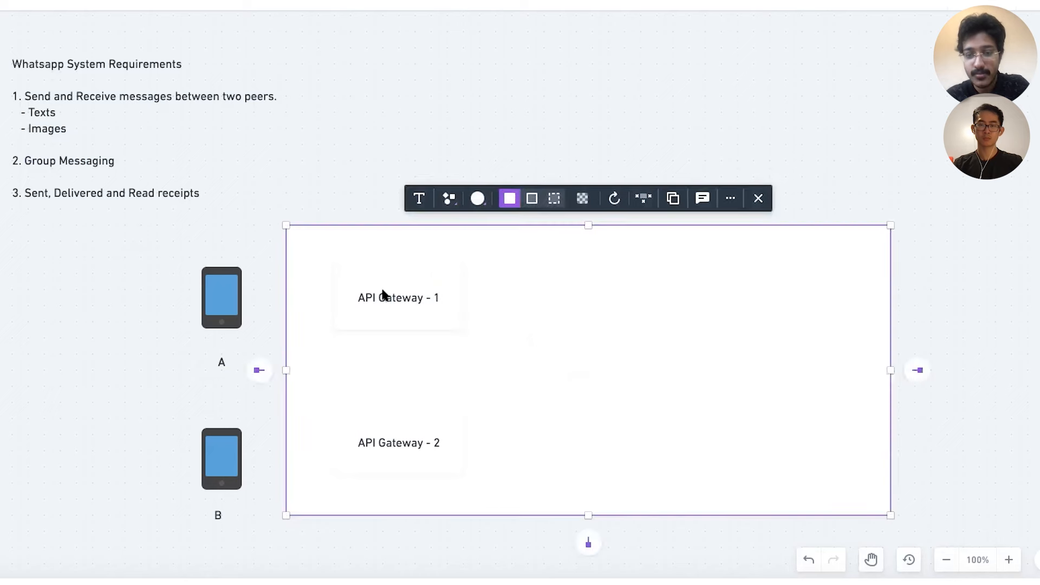
Add a Session Microservice box with a database icon to its right
text(Session Microservice)
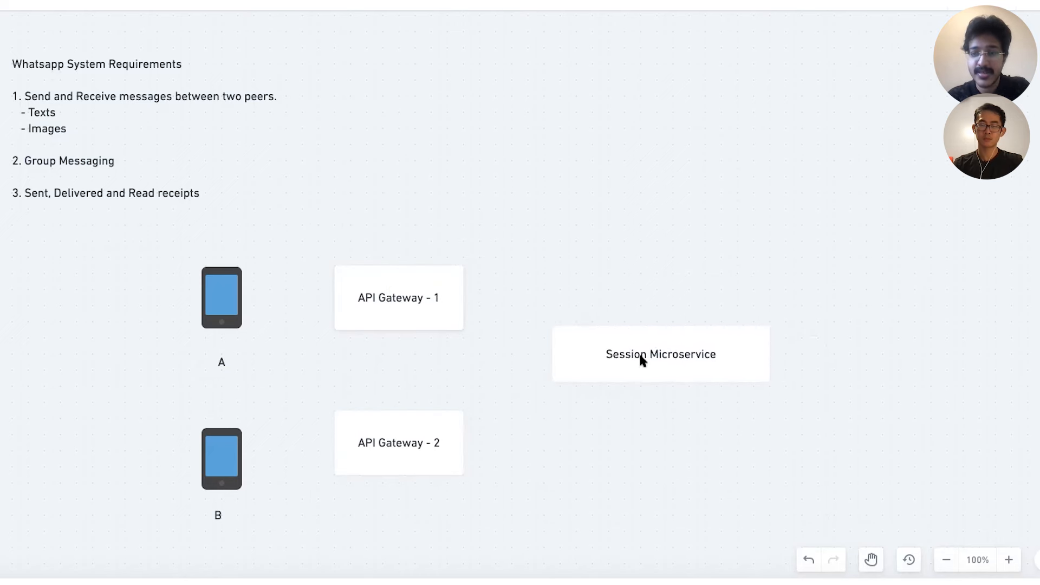
click(660, 354)
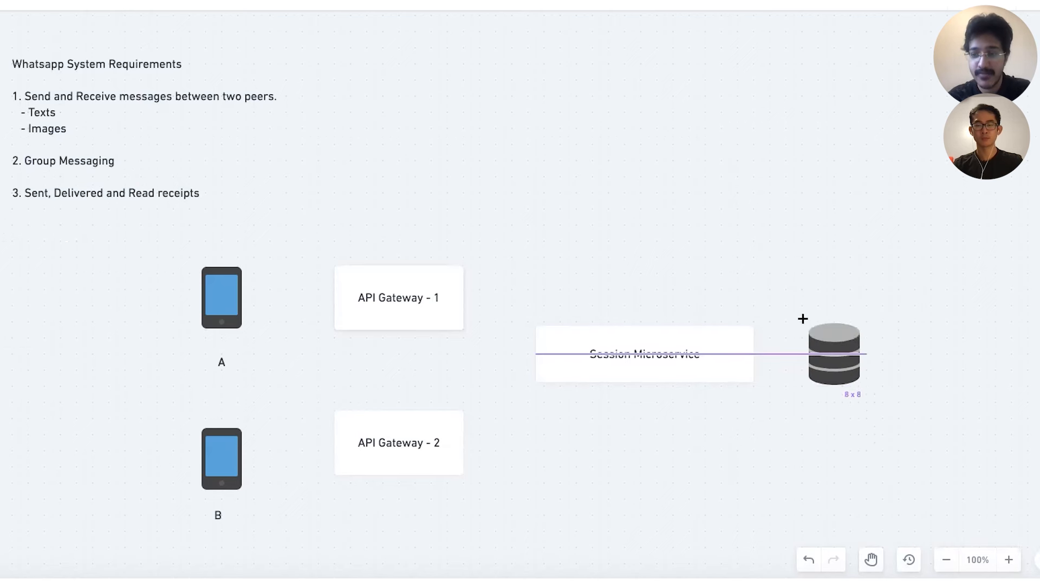
click(644, 353)
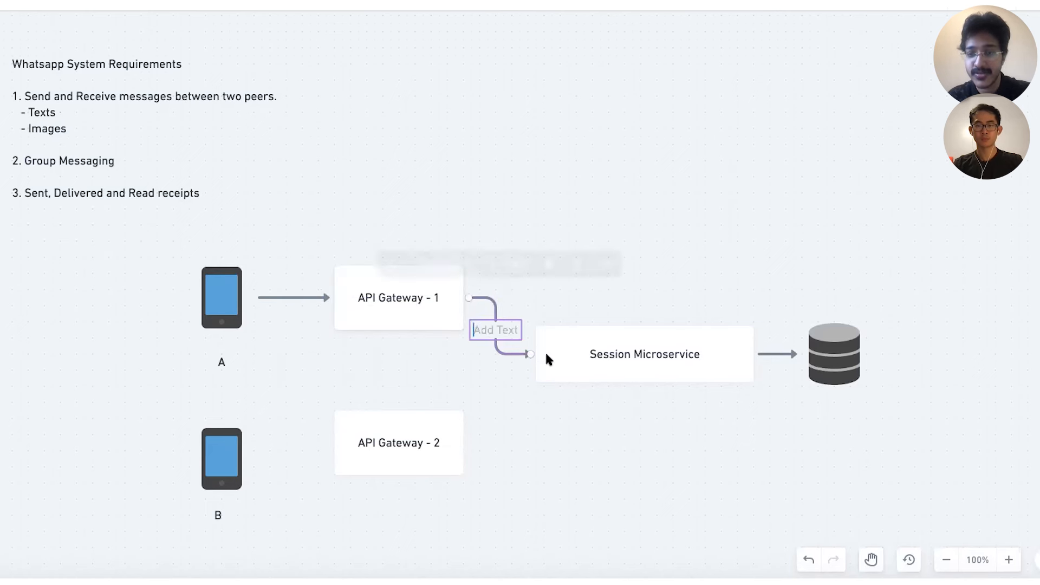
click(644, 353)
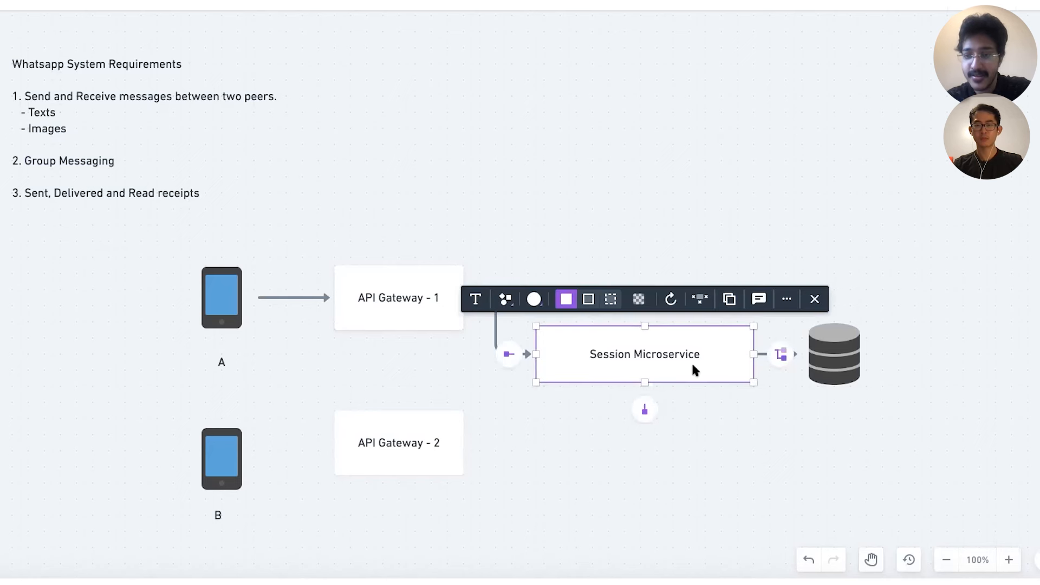
mouse_move(527, 372)
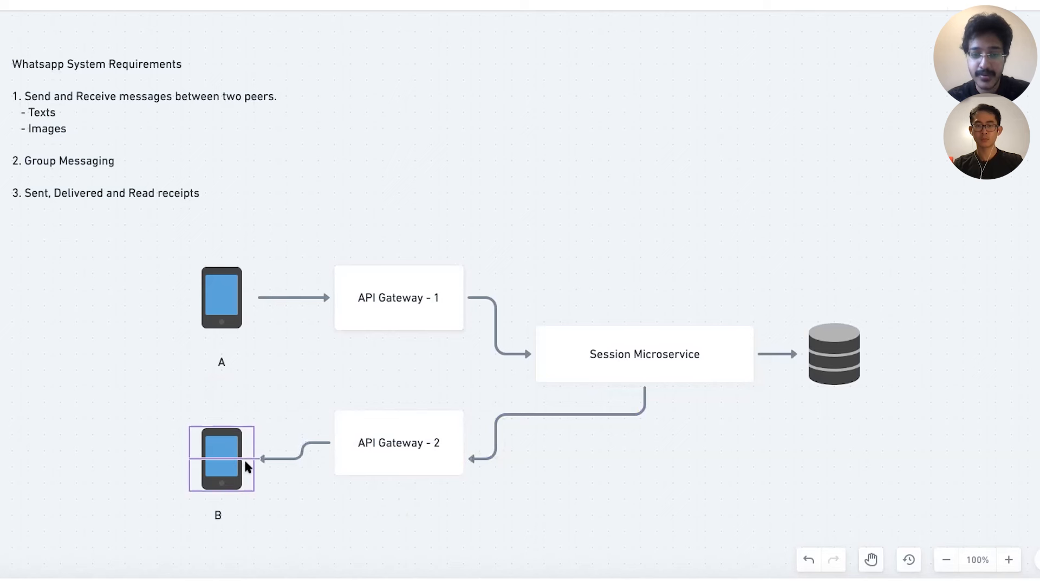
Add the note 'WebSockets Protocol for Peer-Peer Communication' between the gateways
click(593, 330)
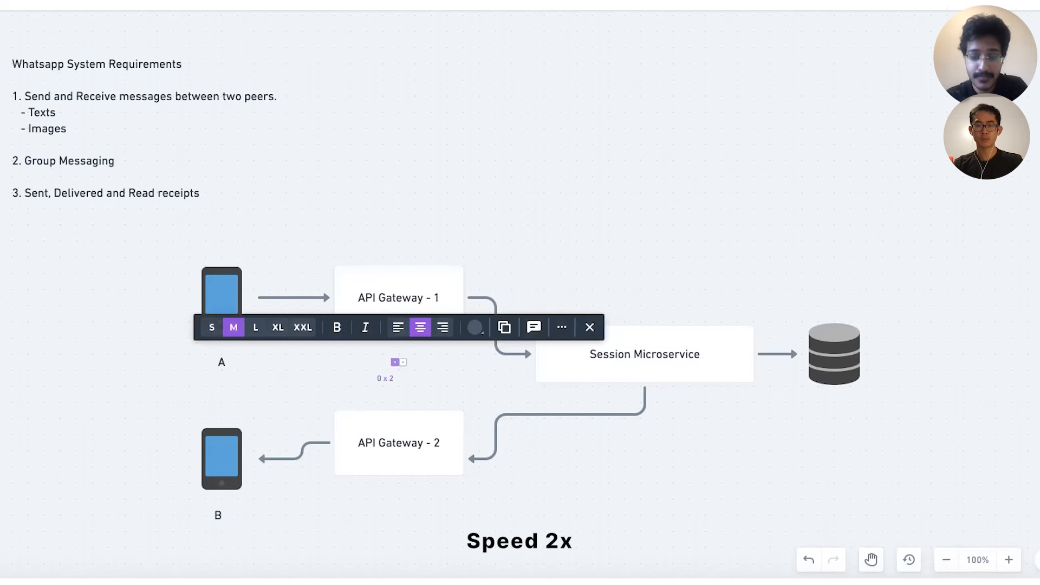
text(WebSockets Protocal)
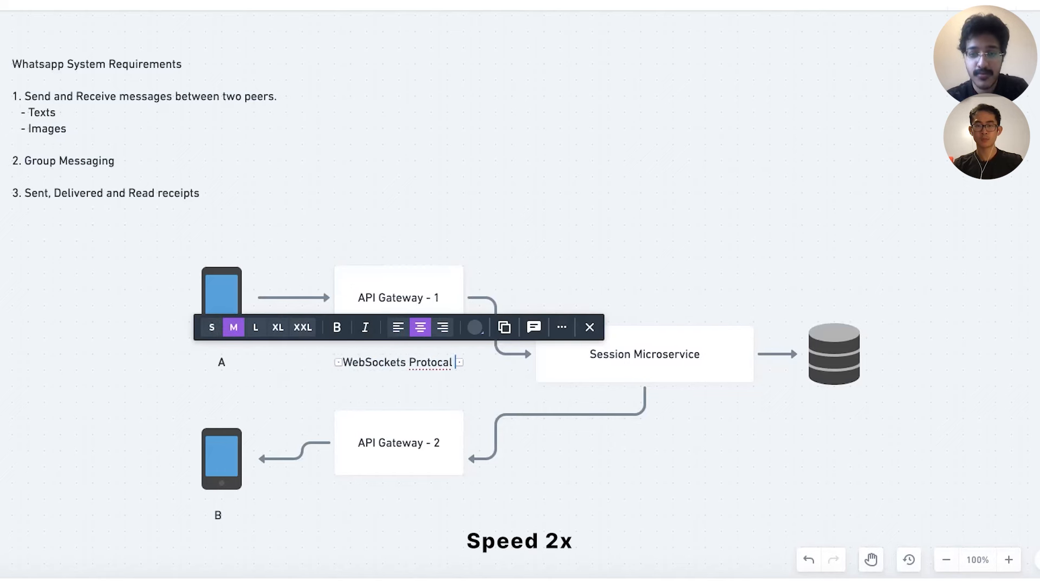
text(for Peer)
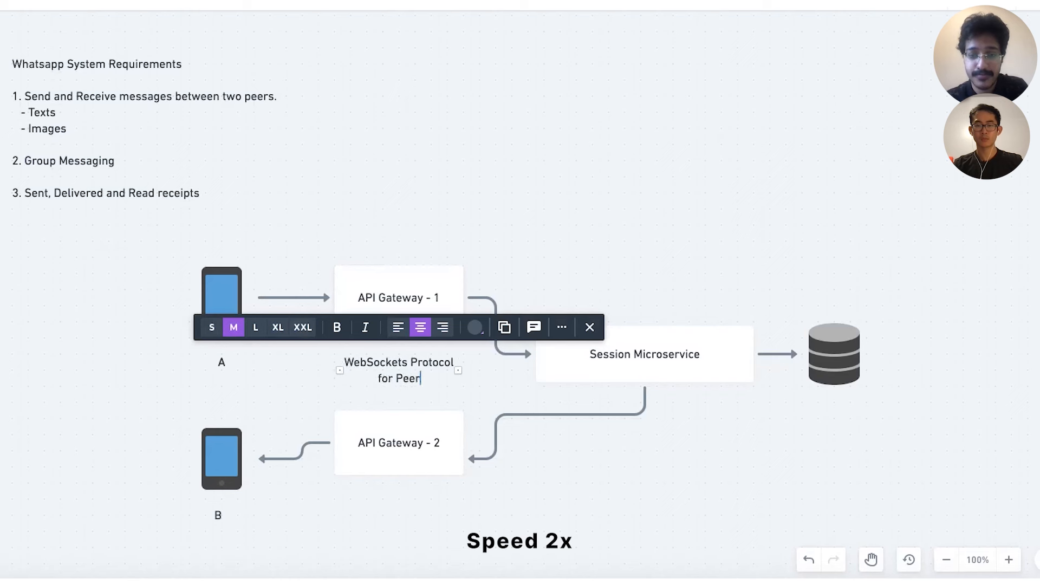
text(-Peer Communication)
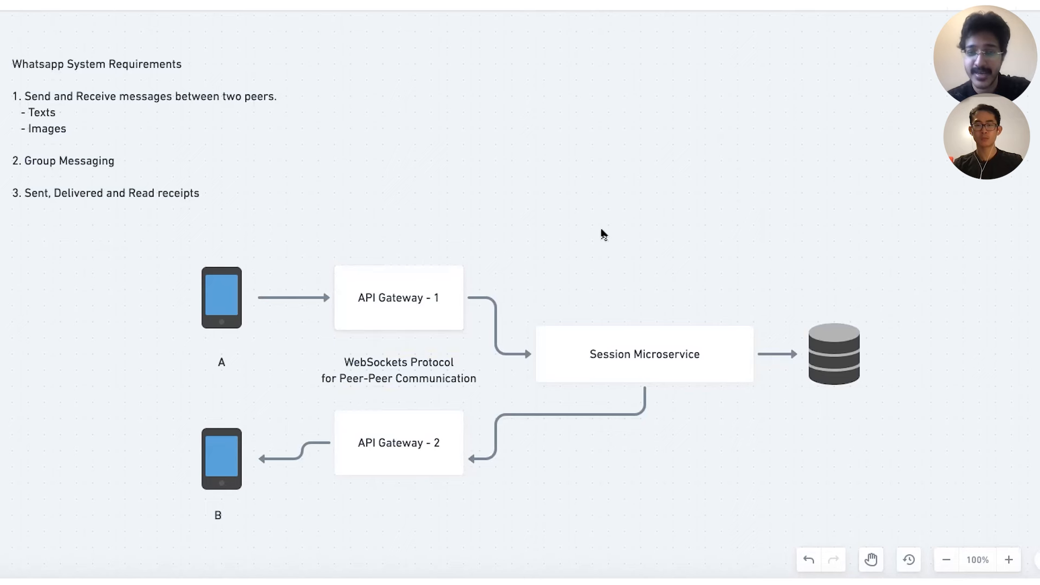
click(398, 371)
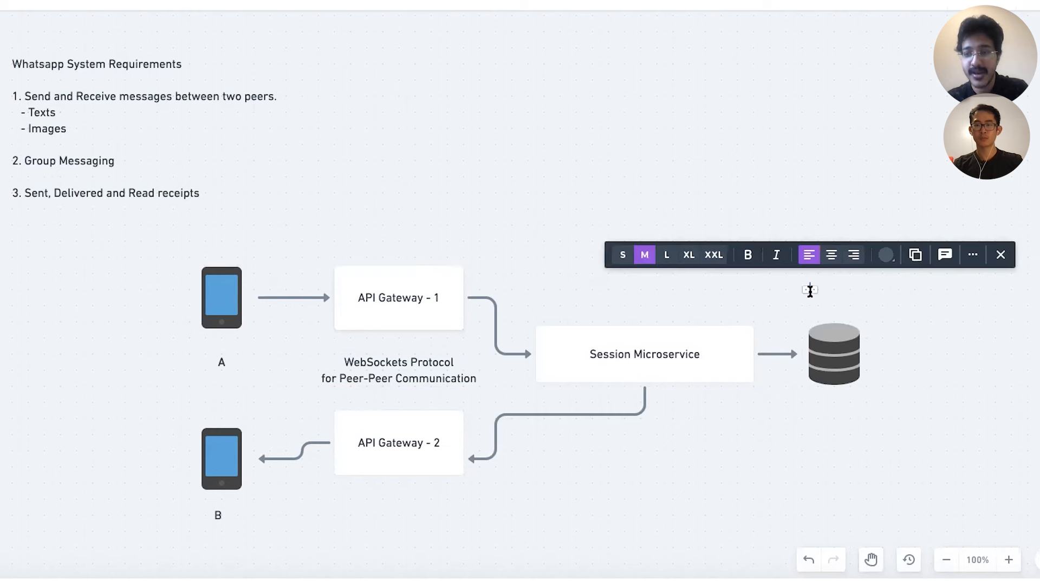
Label the database 'No-SQL (DynamoDB)' and note 'Key - User', 'Value - Box [GW]'
text(No-S)
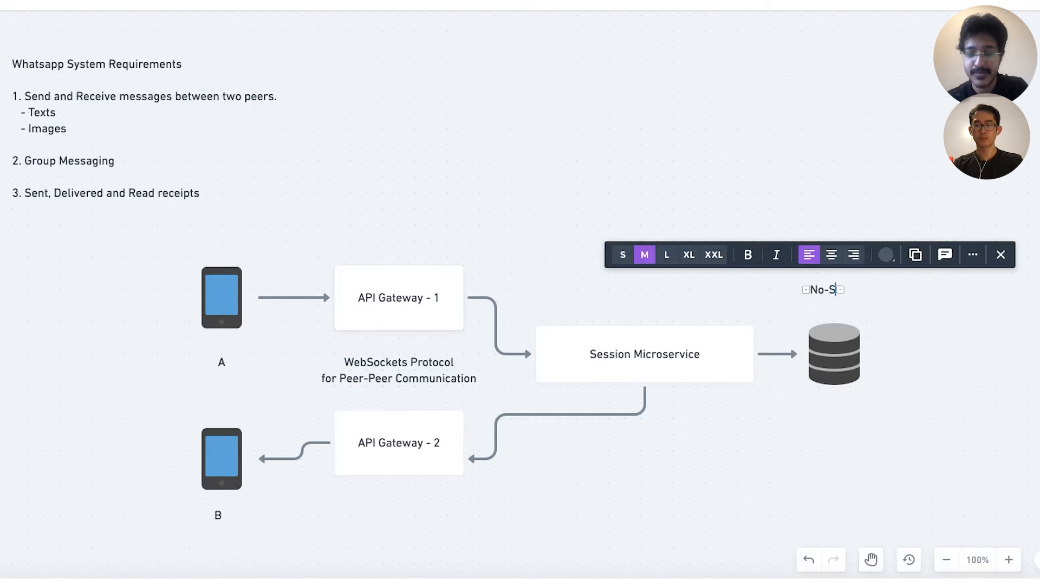
text(QL (DynamoDB)
text(K)
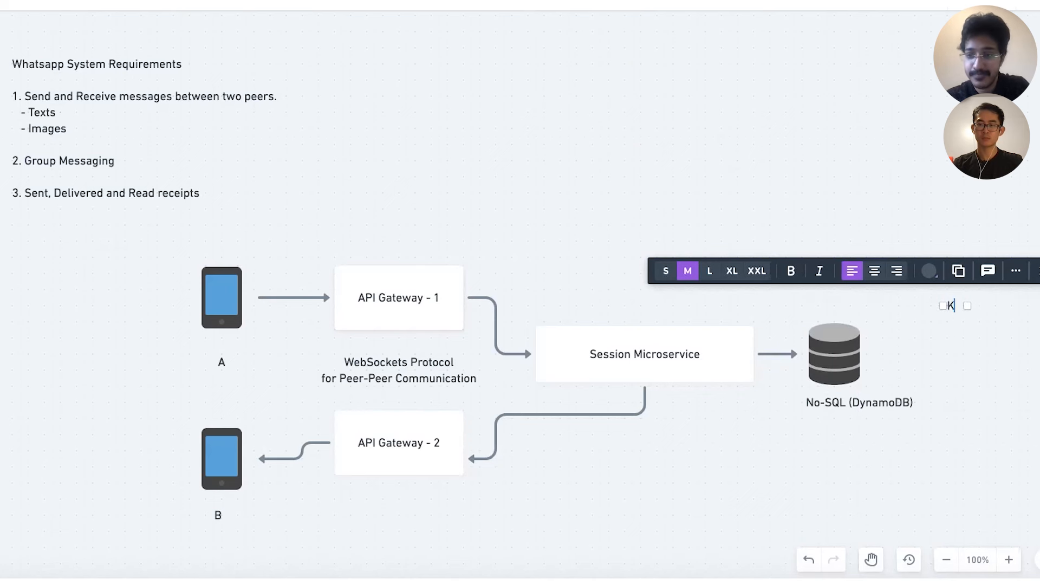
text(ey - User)
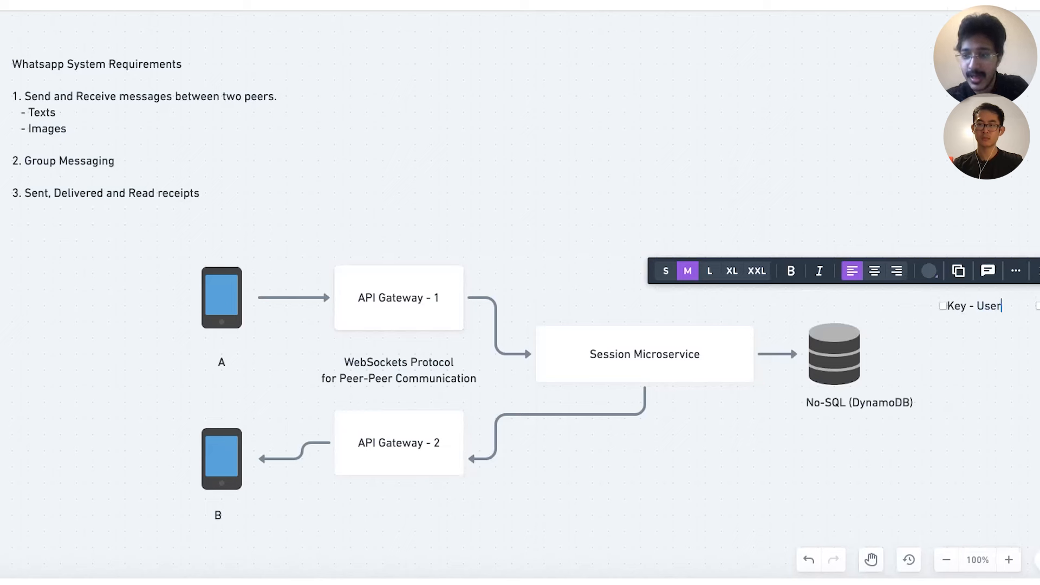
text(Value - Box [GW])
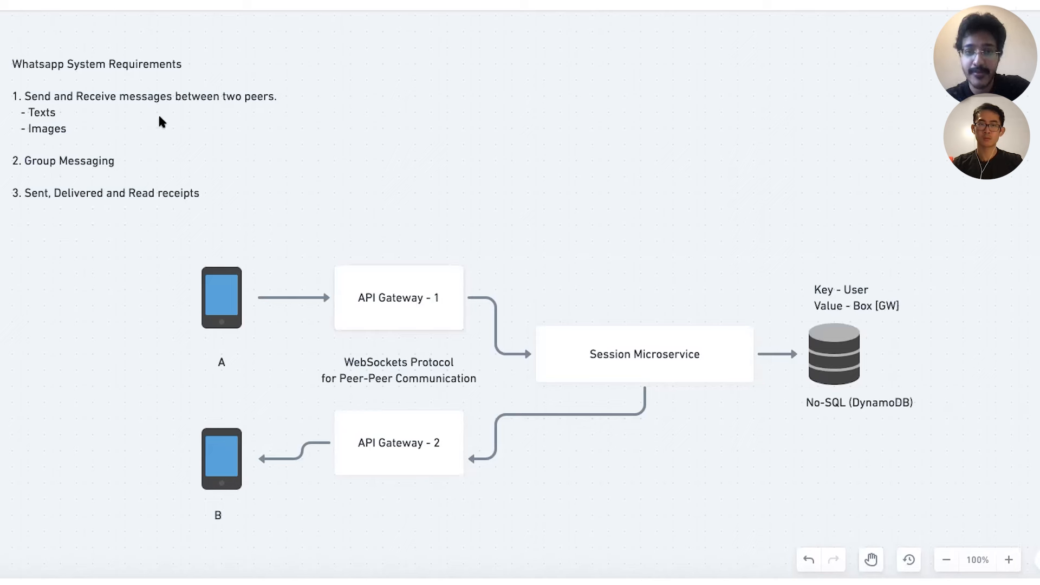
scroll(down, 3)
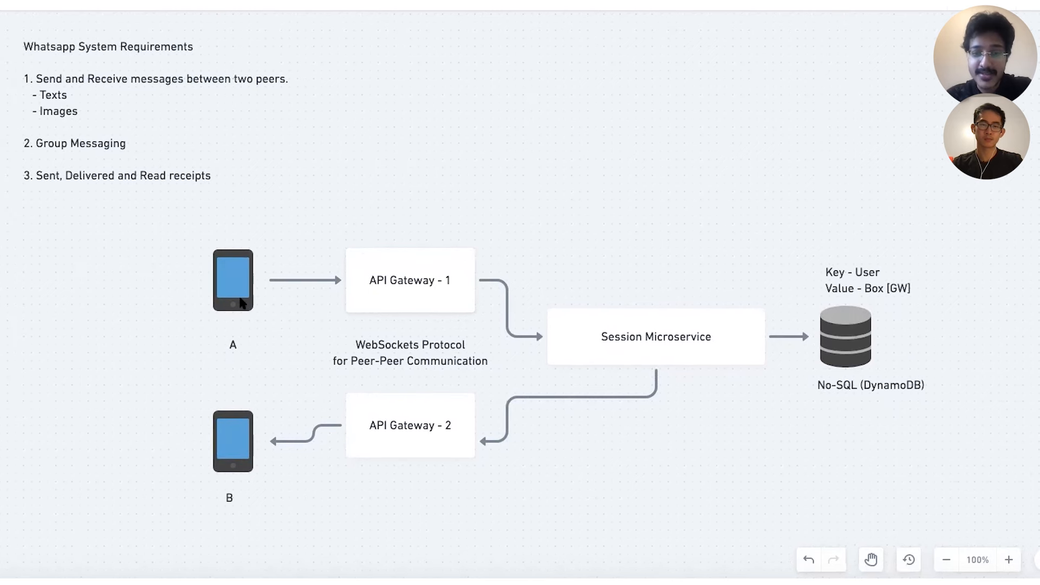
mouse_move(407, 294)
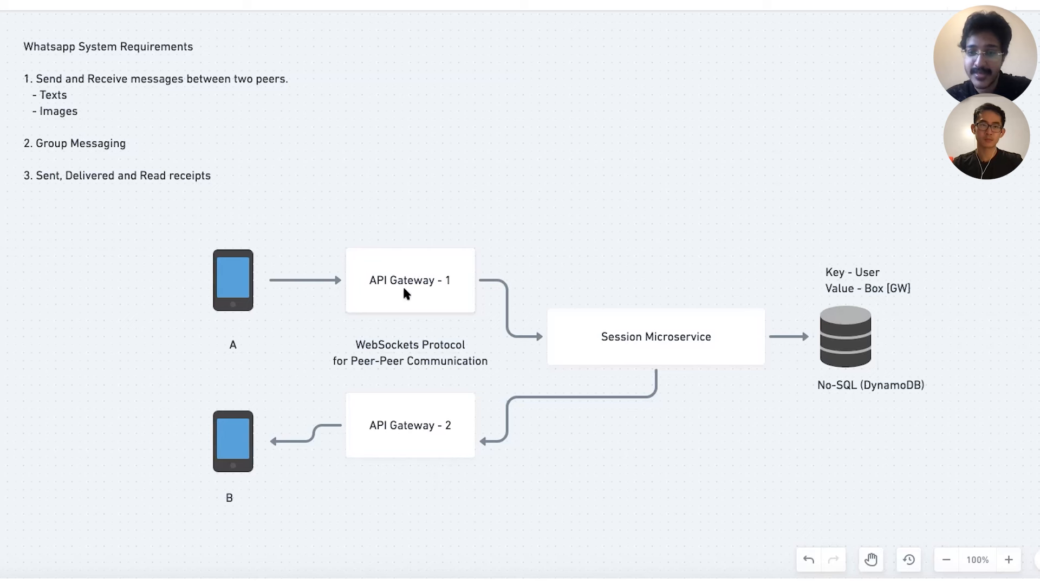
mouse_move(605, 348)
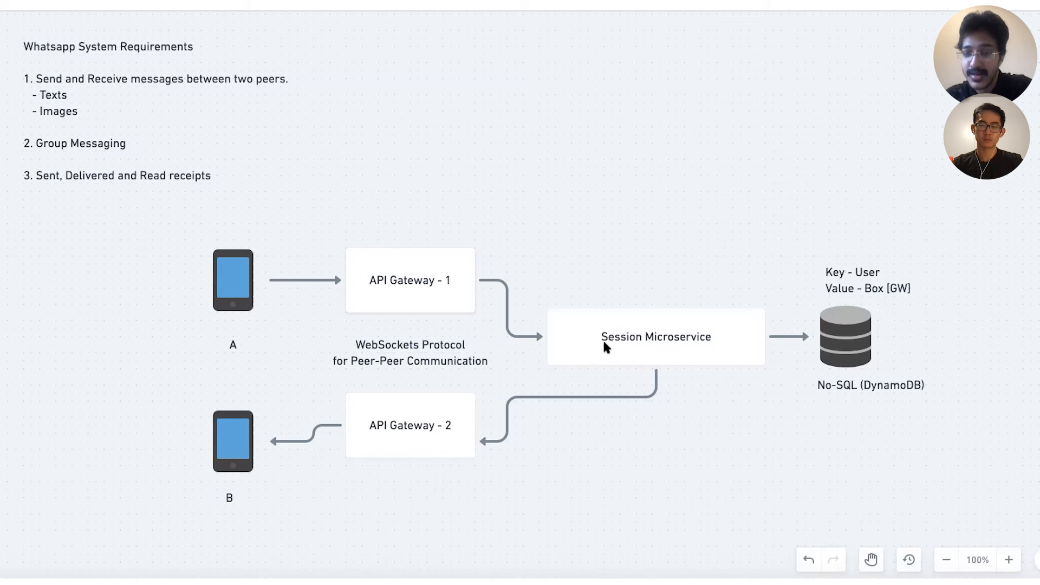
mouse_move(377, 300)
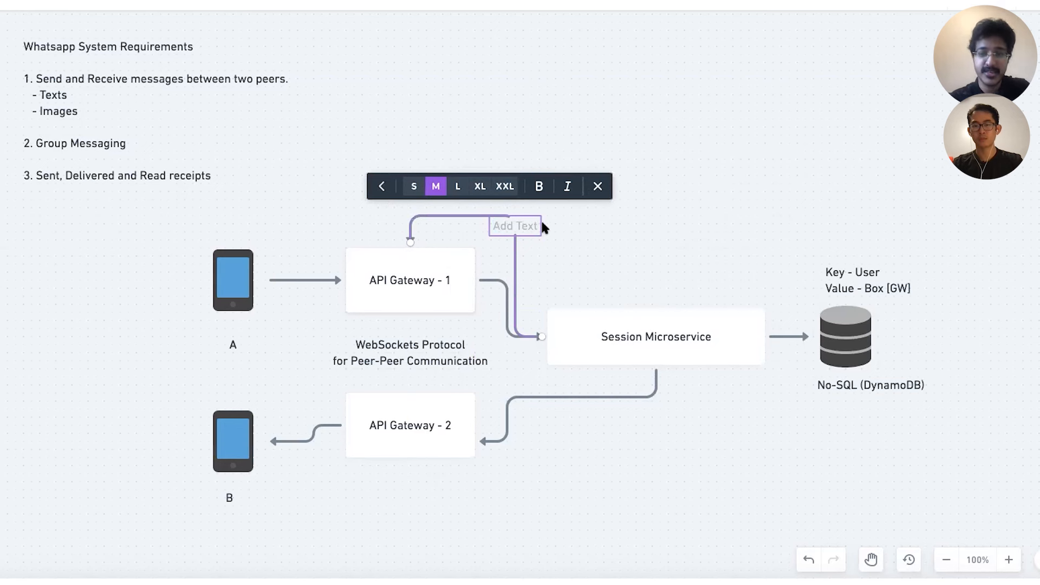
Label the return arrow into API Gateway - 1 as '1. Message Sent Acknowledgement'
text(R)
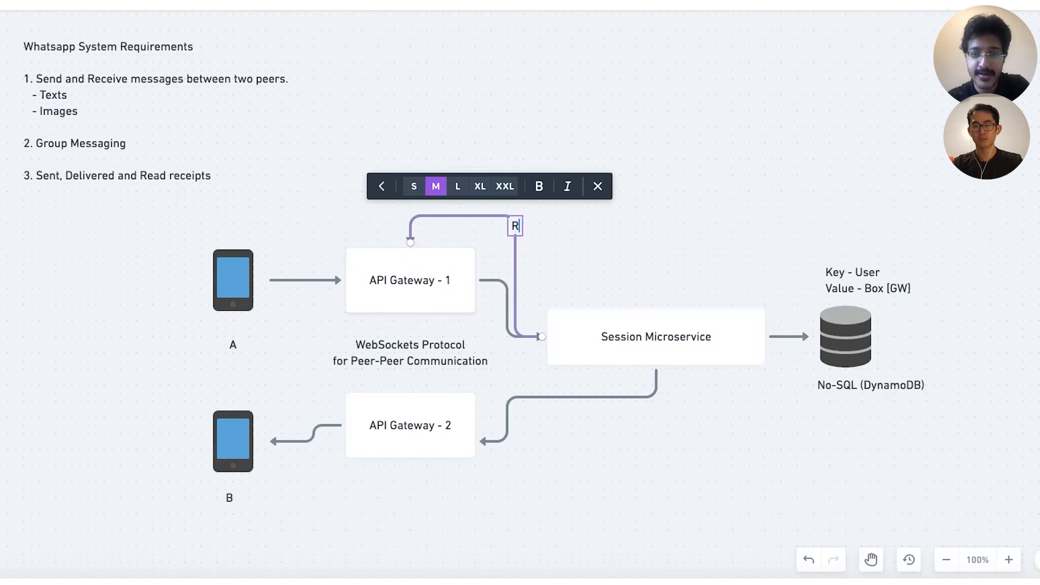
text(Message Sent Acknowledgement)
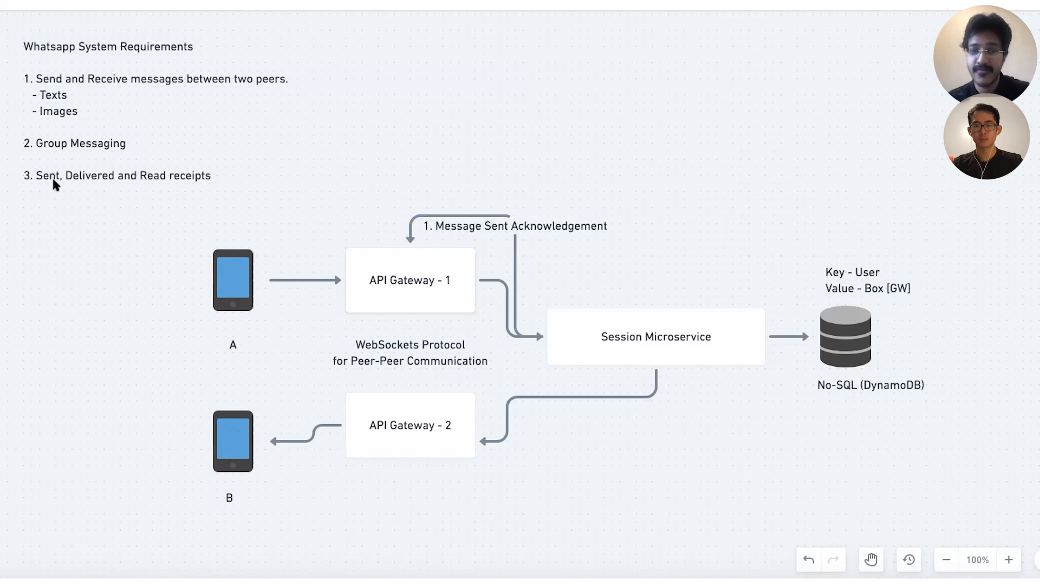
mouse_move(471, 237)
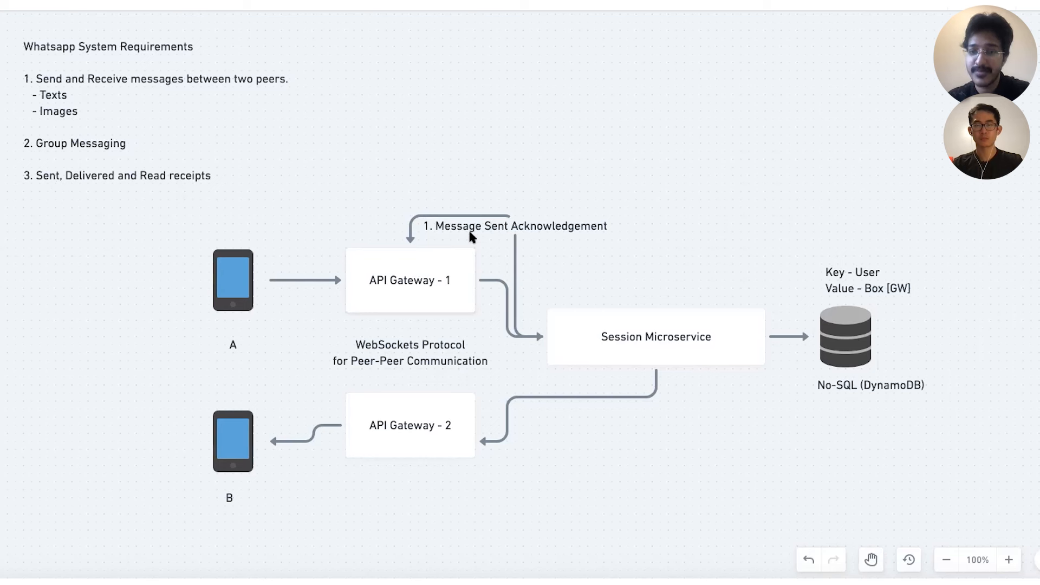
click(656, 336)
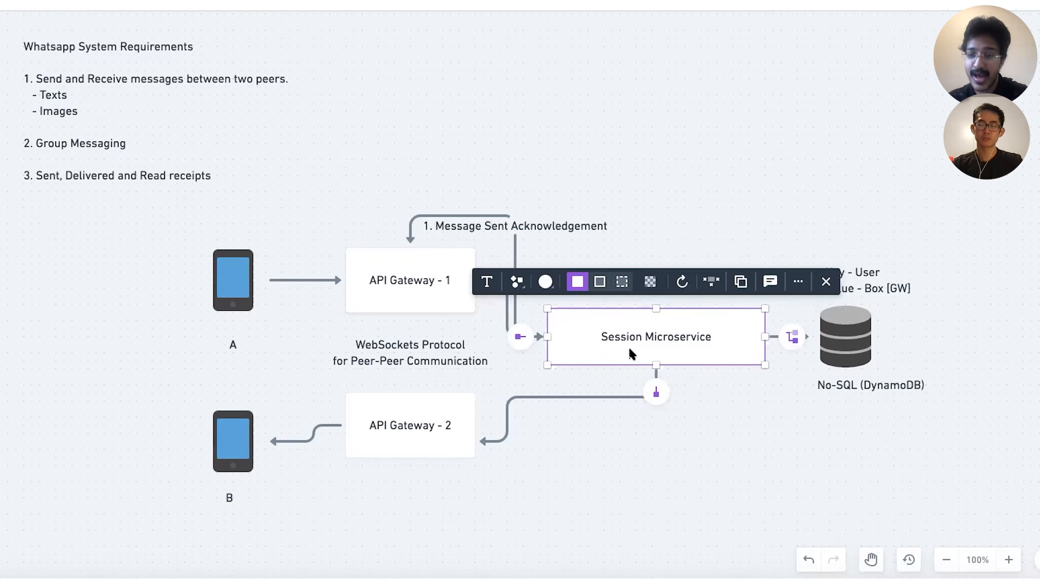
mouse_move(848, 351)
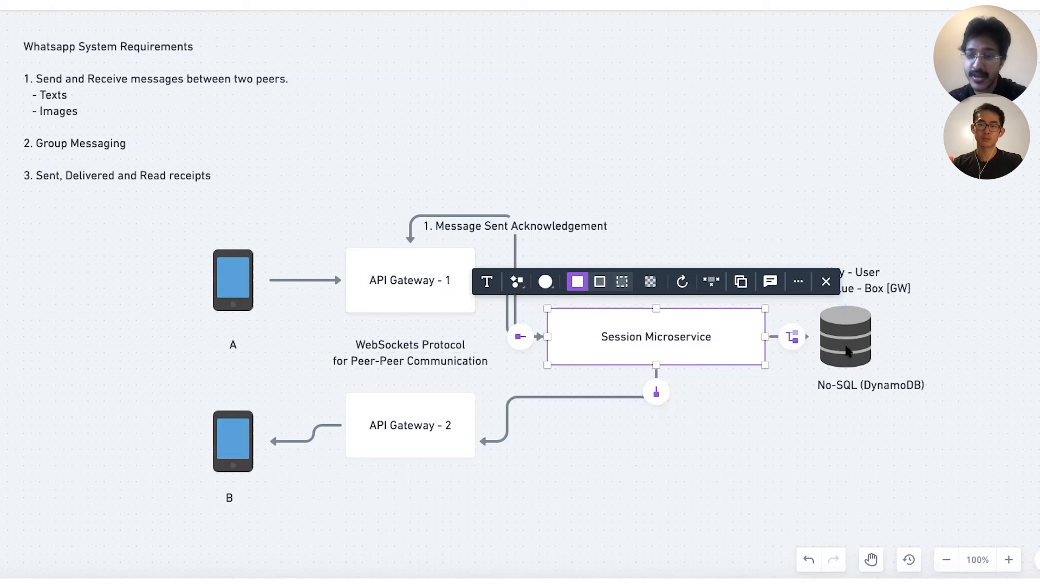
mouse_move(213, 478)
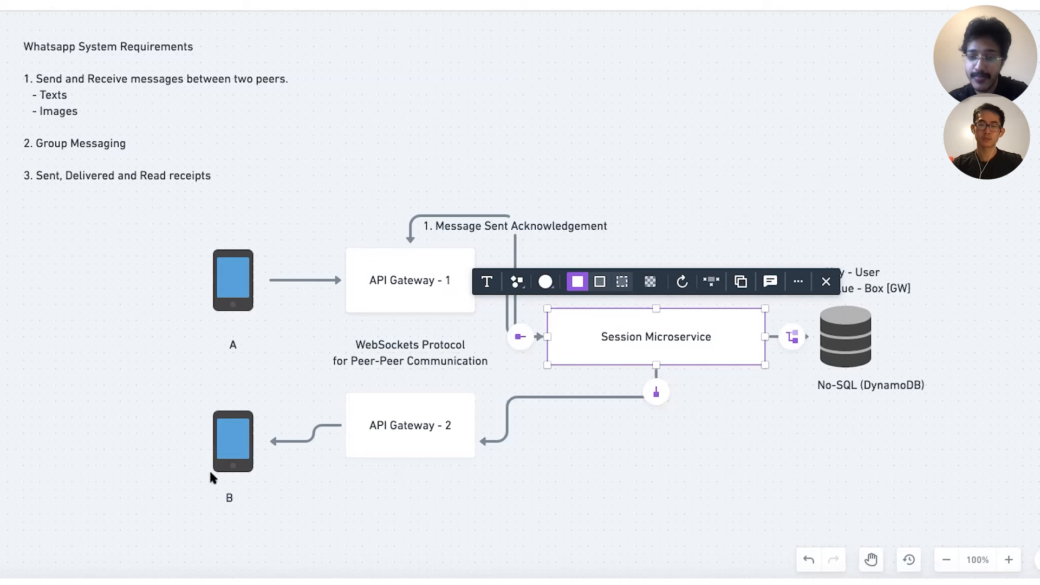
mouse_move(648, 384)
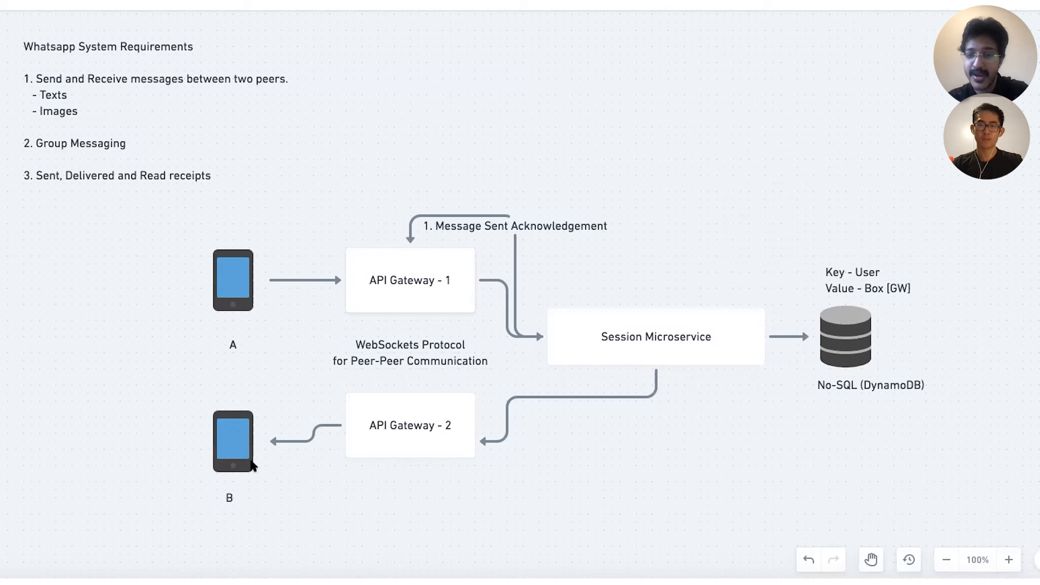
mouse_move(397, 506)
text(2.)
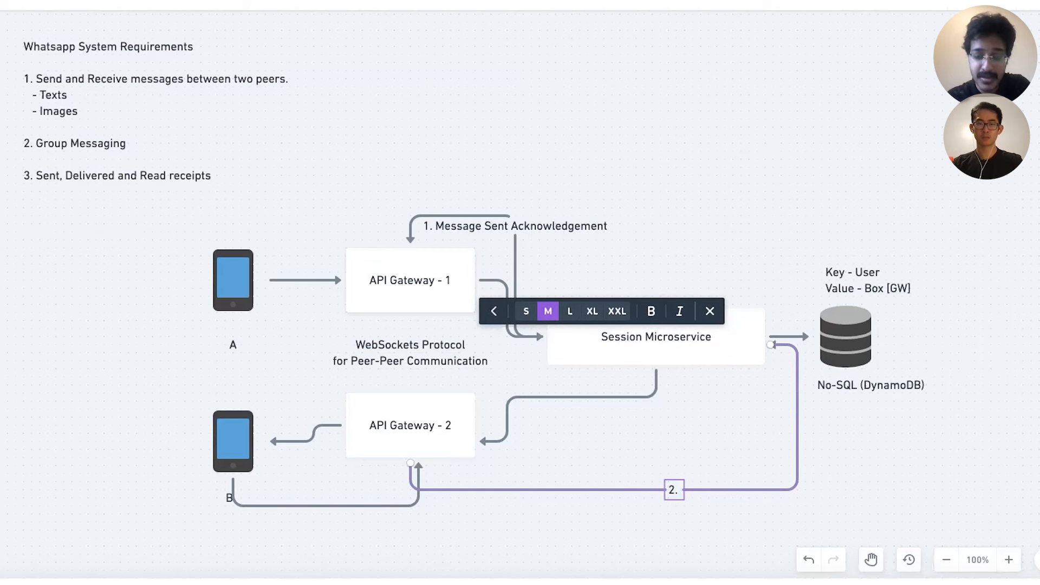
Label the two new arrows '2. Message Recieved Ack' and '3. Message Delivered Ack'
text(Message Recieved Ack)
text(3.)
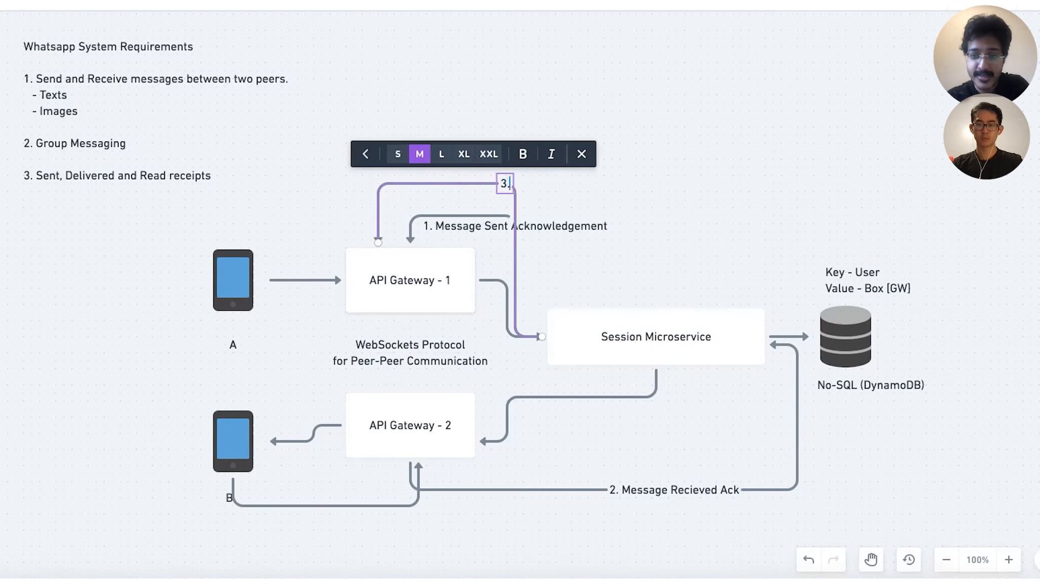
text(Message Delivered Ack)
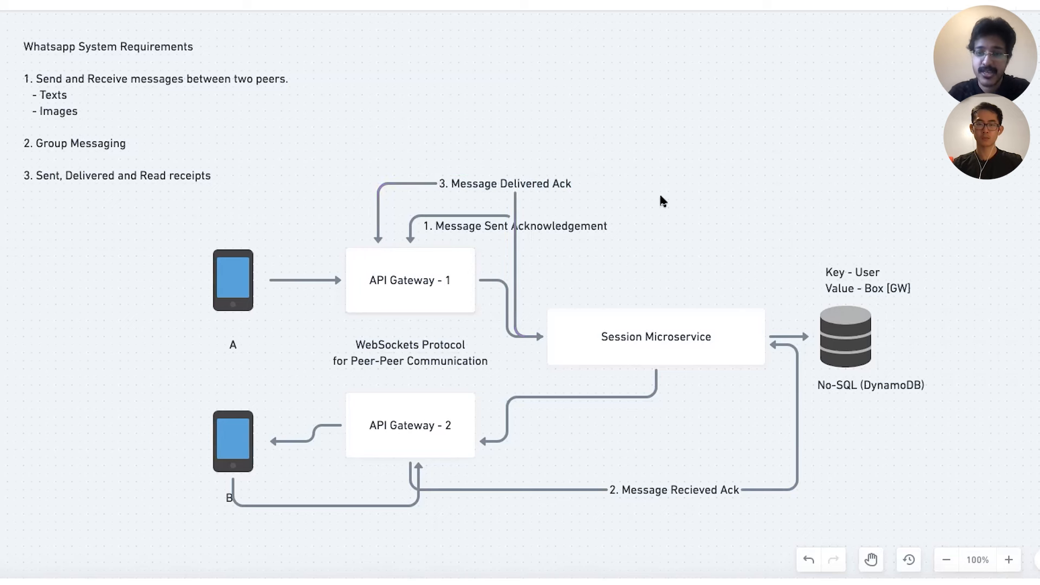
mouse_move(610, 347)
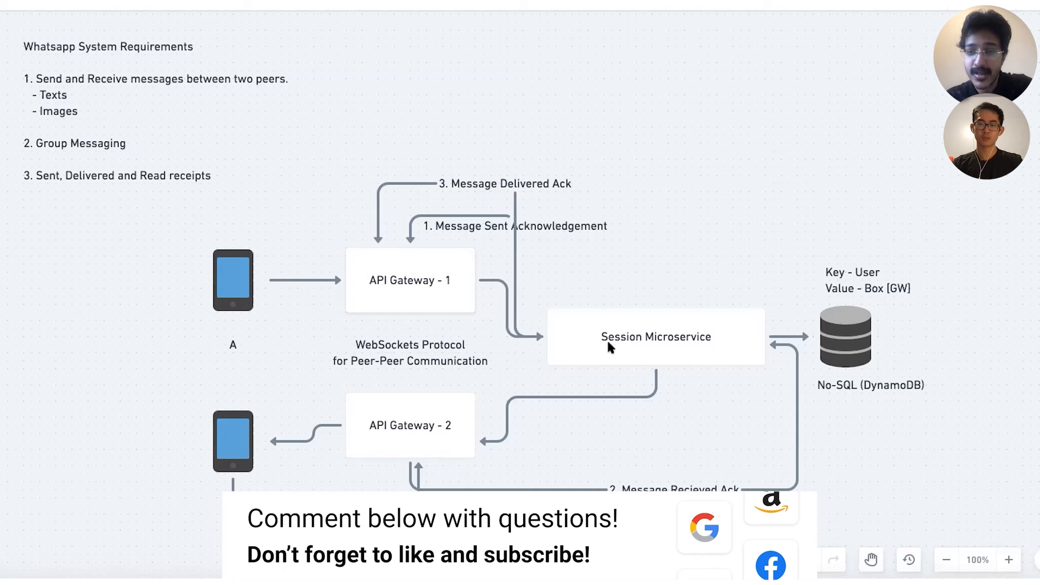
mouse_move(641, 356)
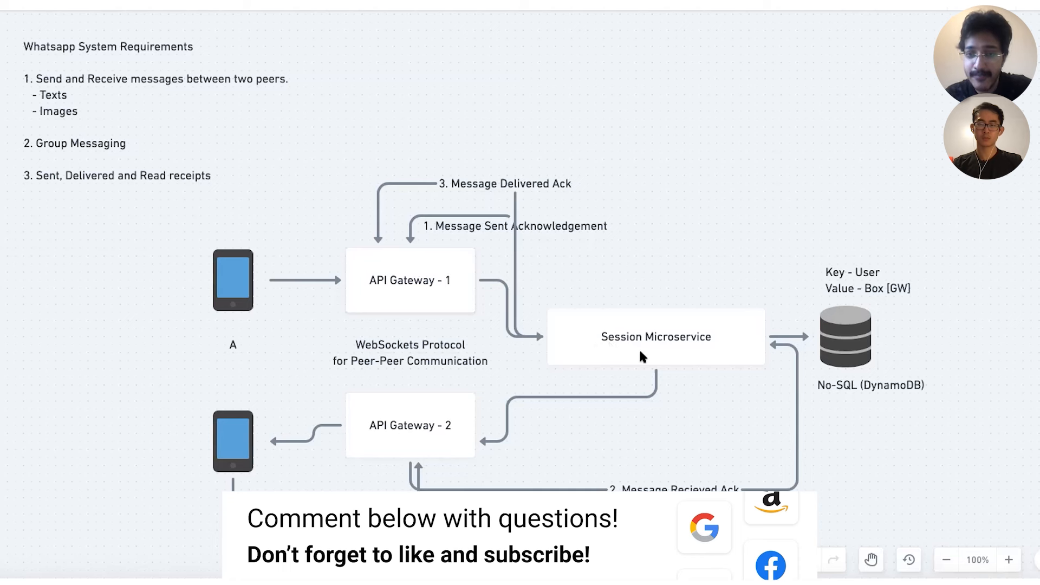
mouse_move(491, 228)
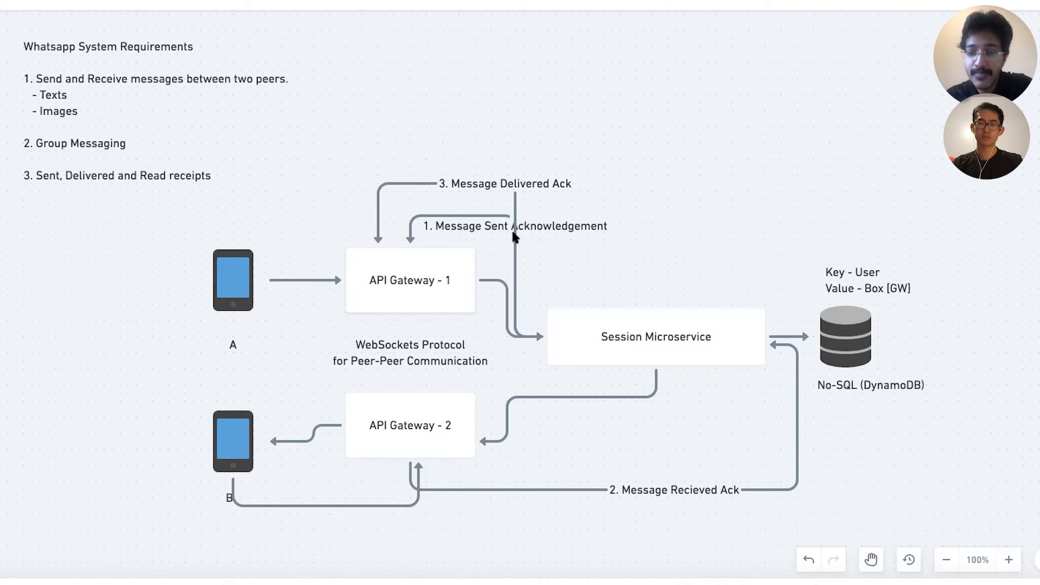
mouse_move(668, 378)
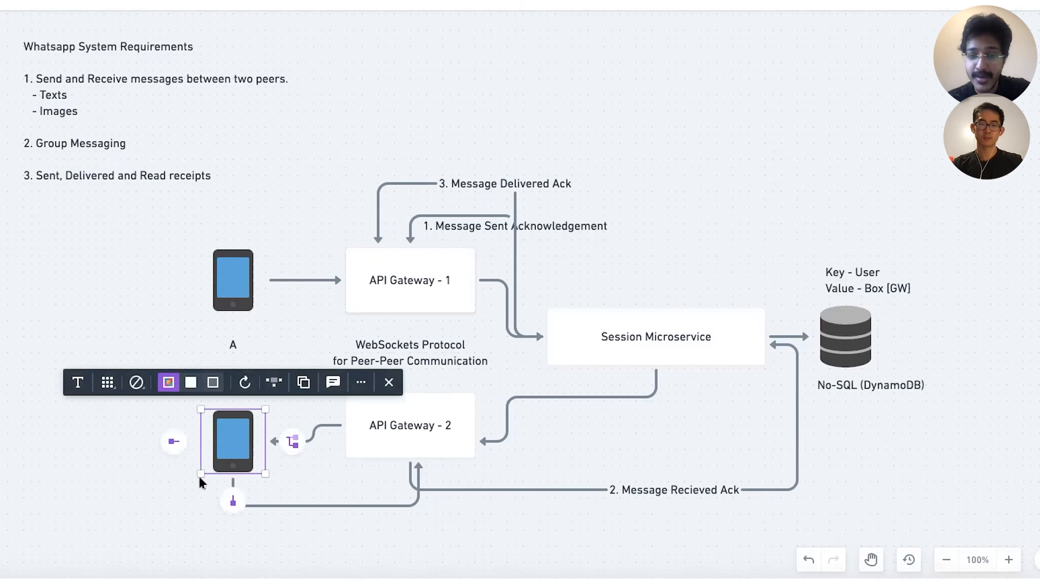
mouse_move(193, 488)
text(3. Message Read Ack)
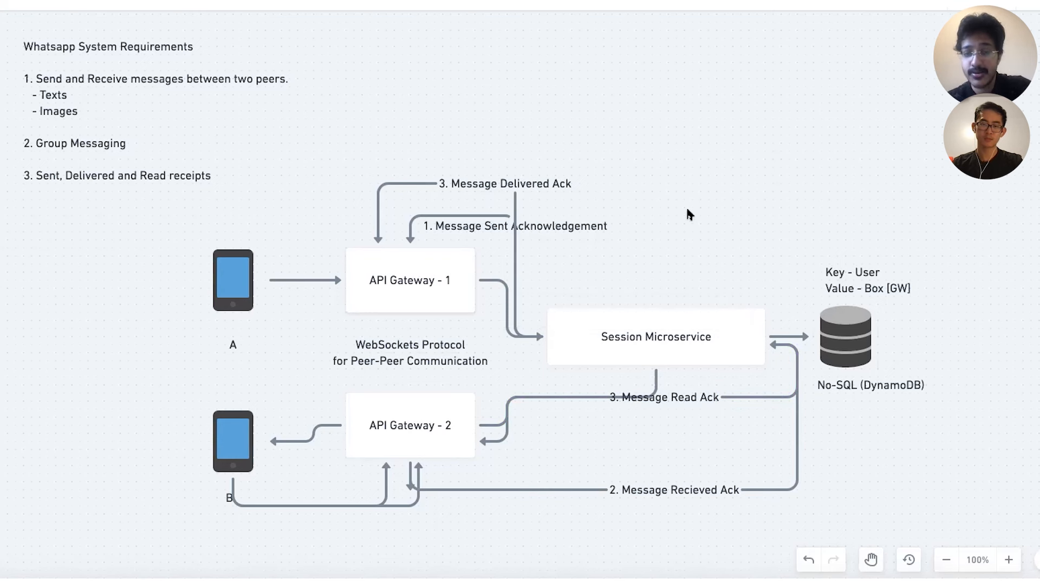
mouse_move(352, 323)
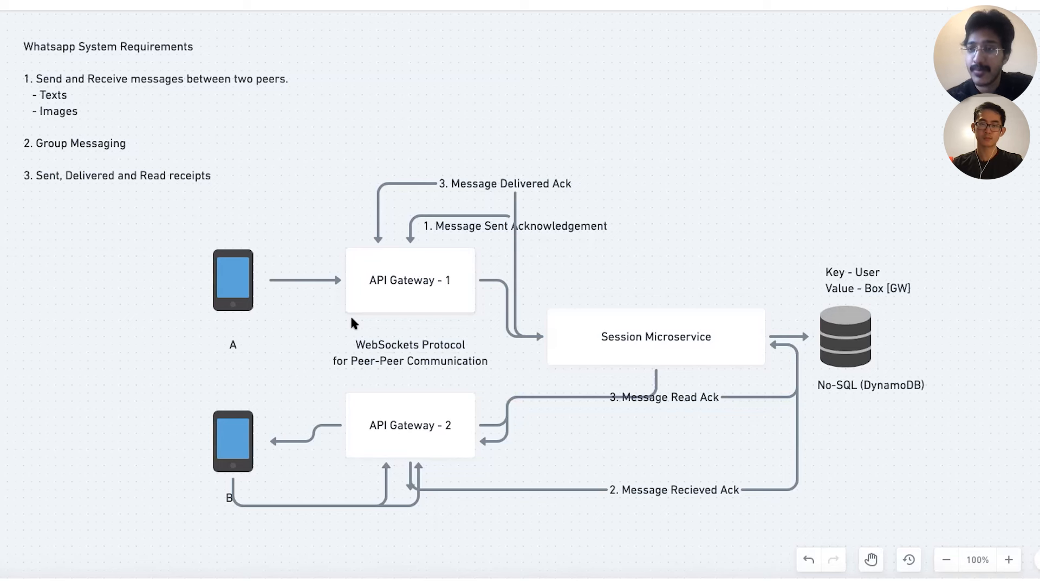
Edit the read acknowledgement label from '3.' to '4. Message Read Ack'
click(655, 337)
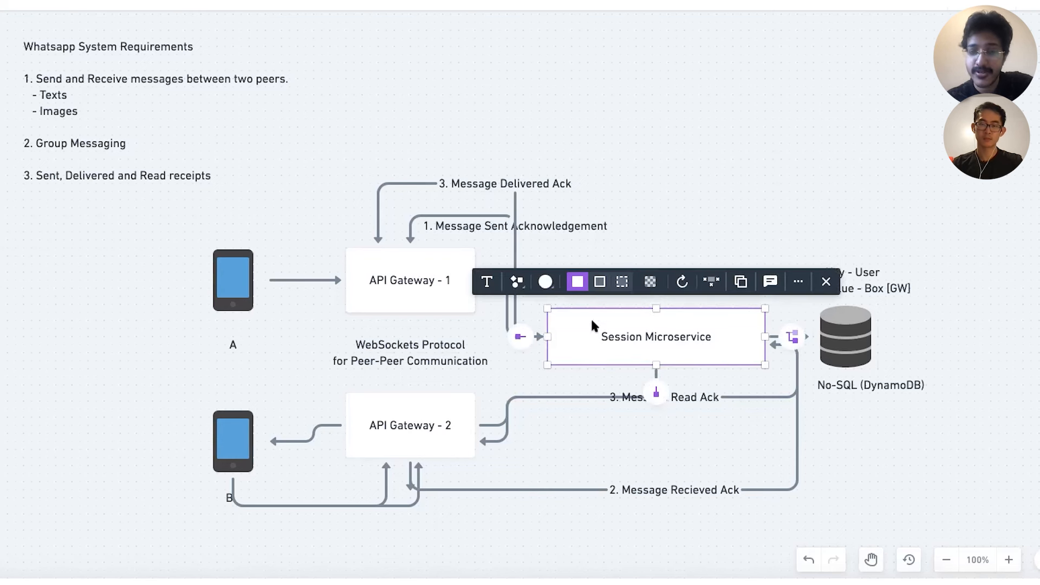
mouse_move(229, 282)
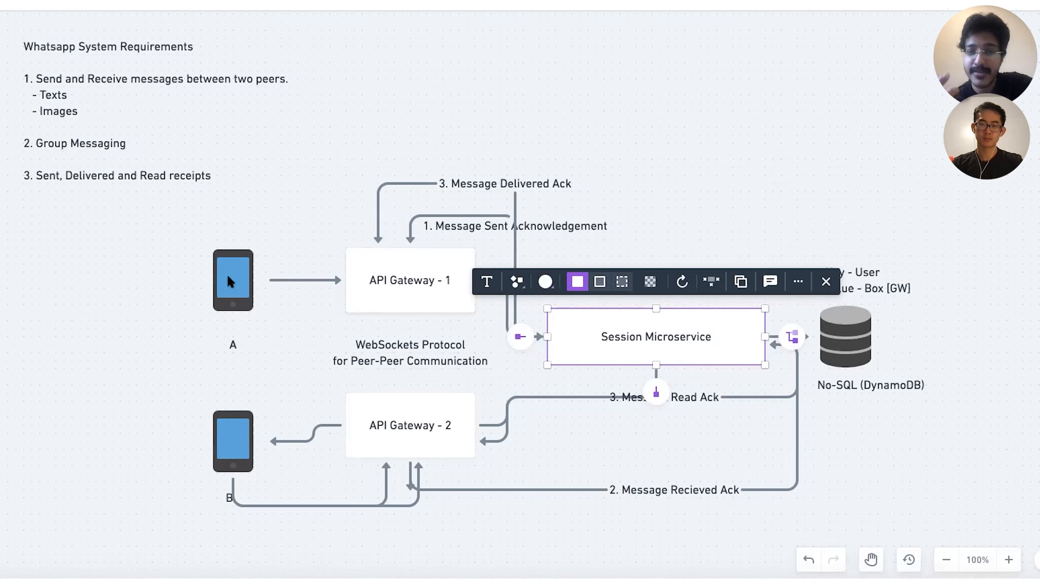
click(486, 282)
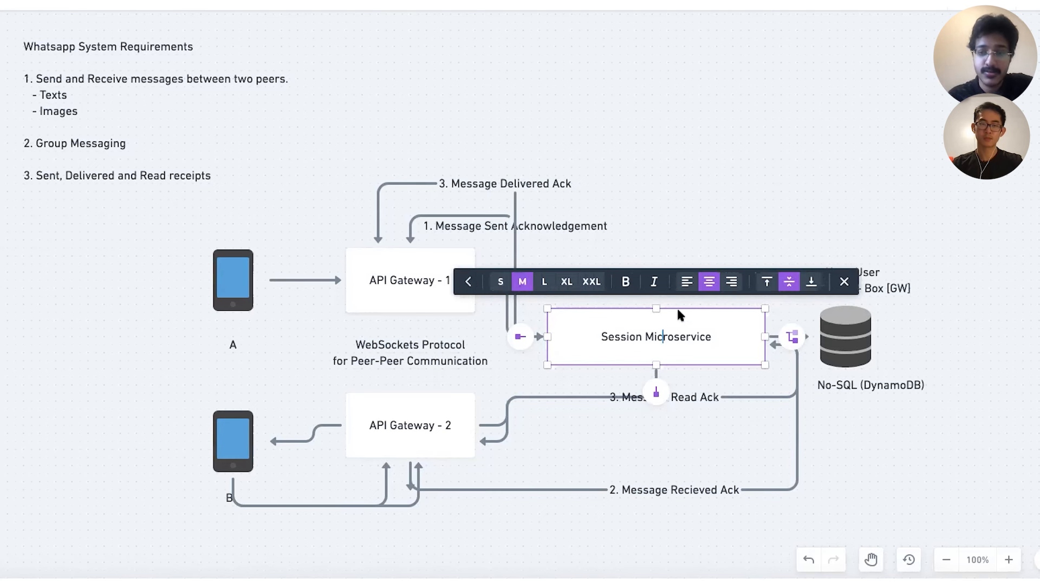
click(468, 282)
text(4)
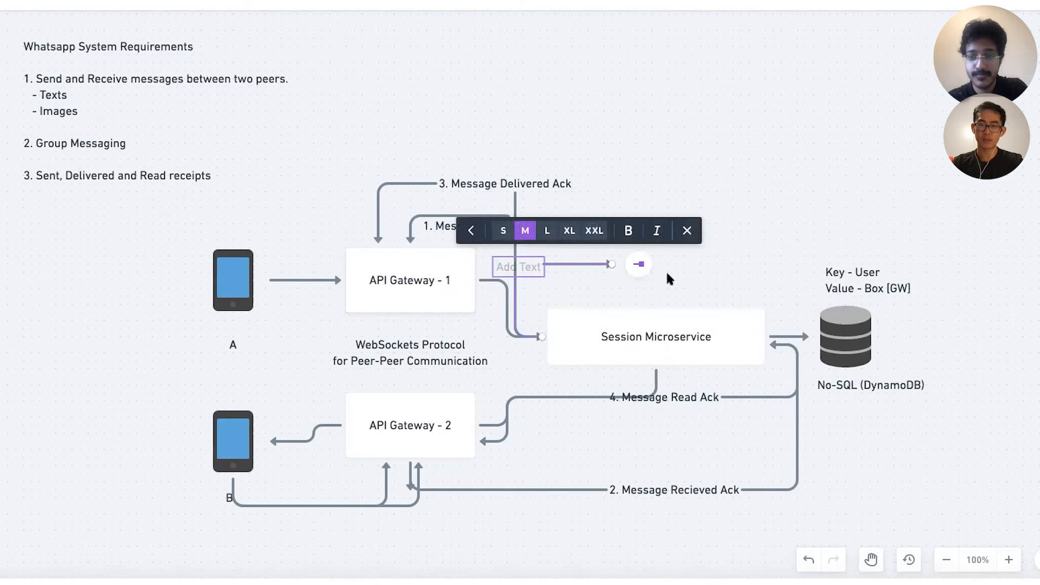
Write the note 'We are not storing messages for Privacy Purposes' above Session Microservice
text(We are)
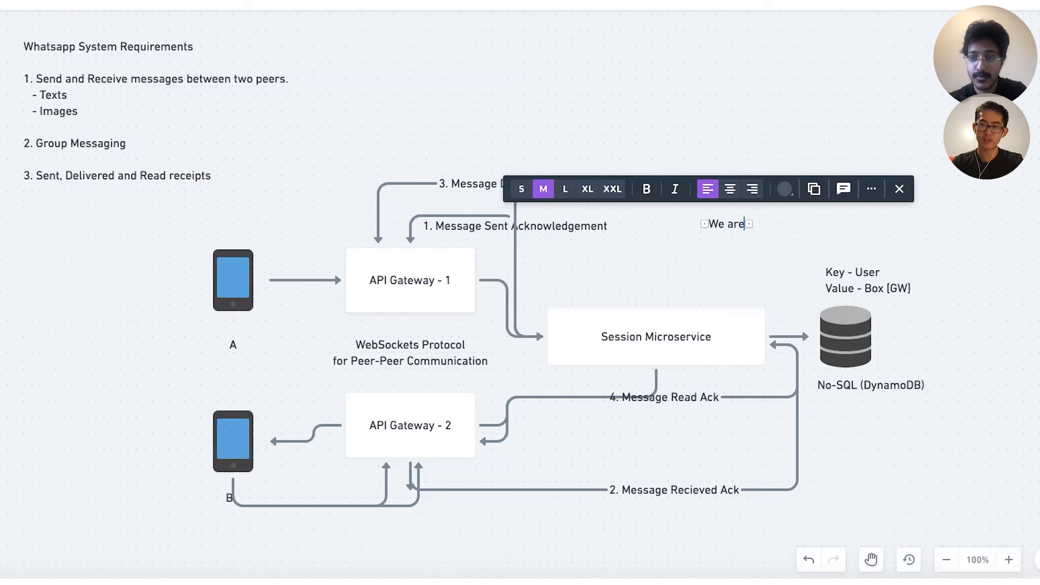
text(not storing messages)
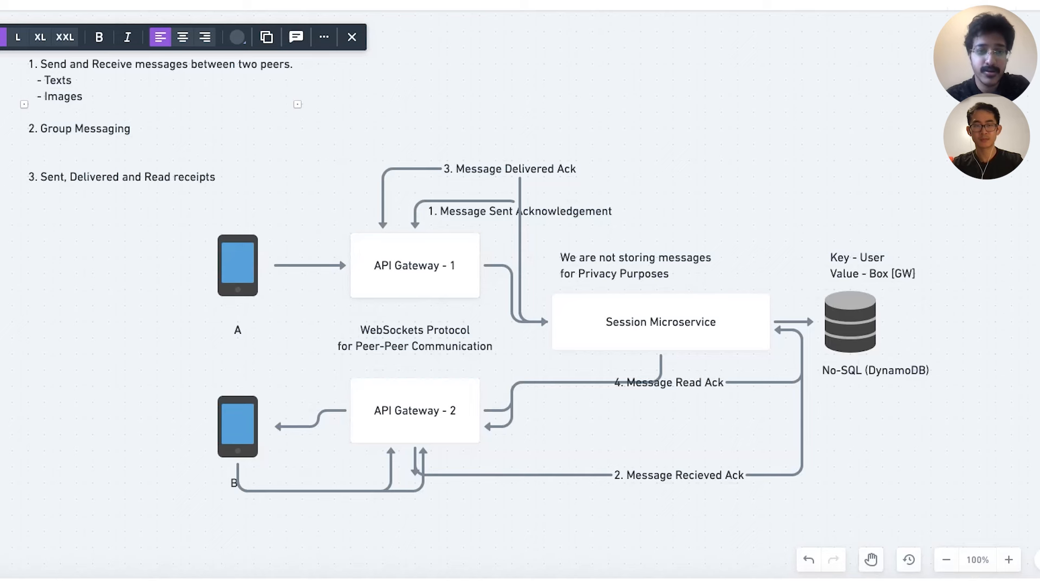
Add bullets 'Max 10 Members' and 'Should be scalable to more than 100+ members' under Group Messaging
text(-)
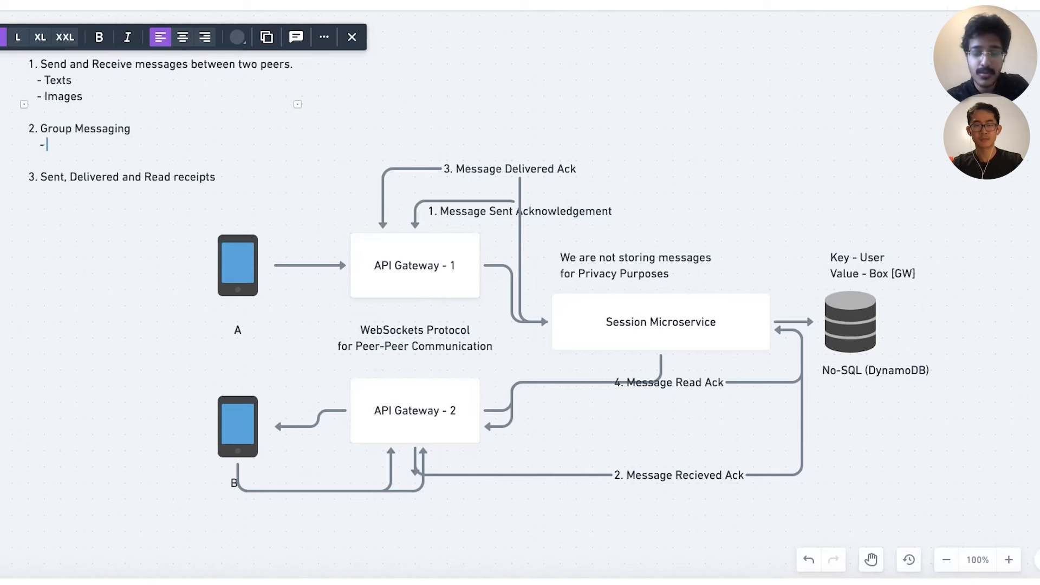
text(Max 10 Members)
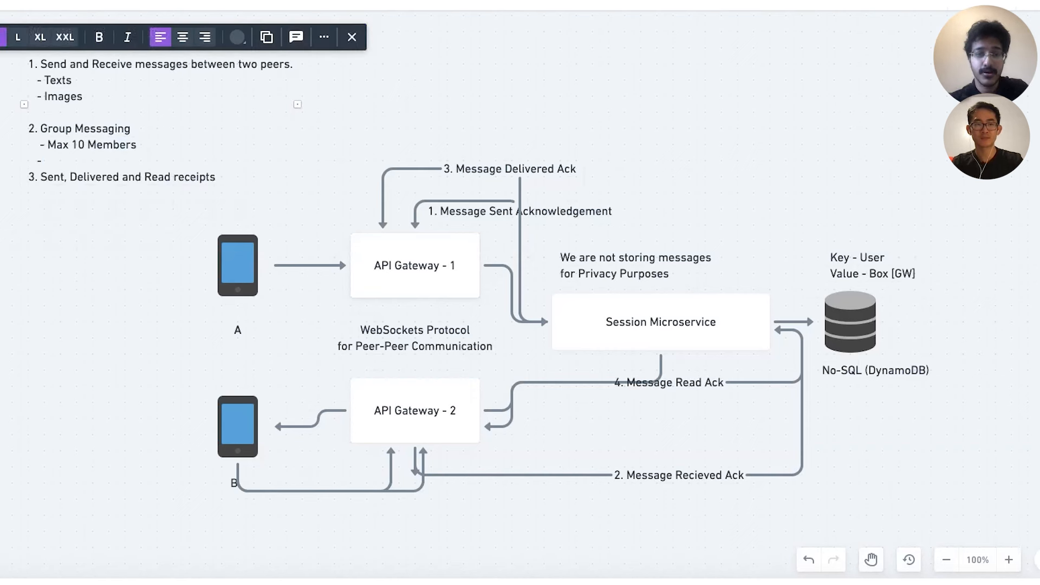
text(SH)
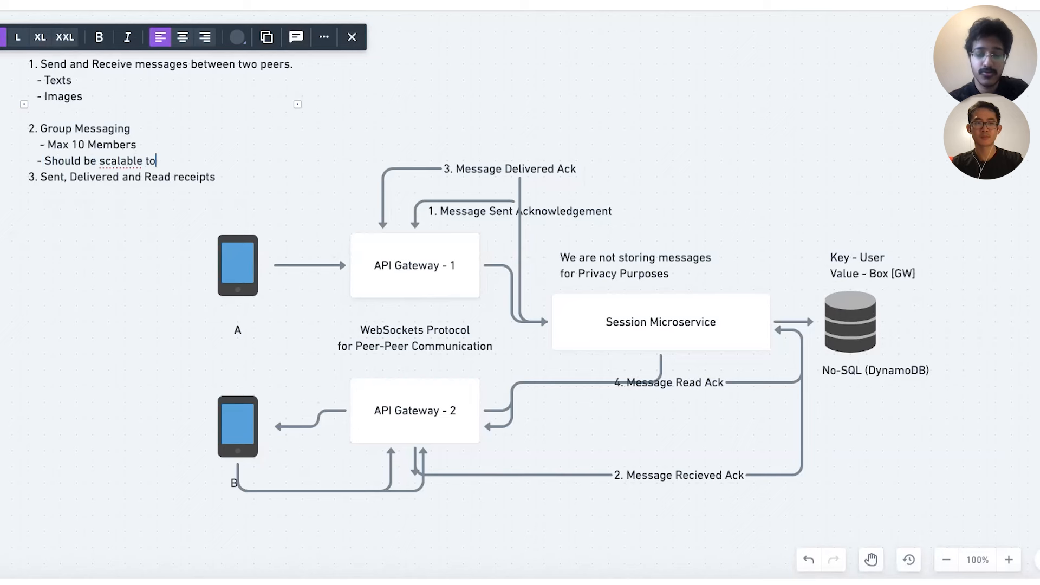
text(more than)
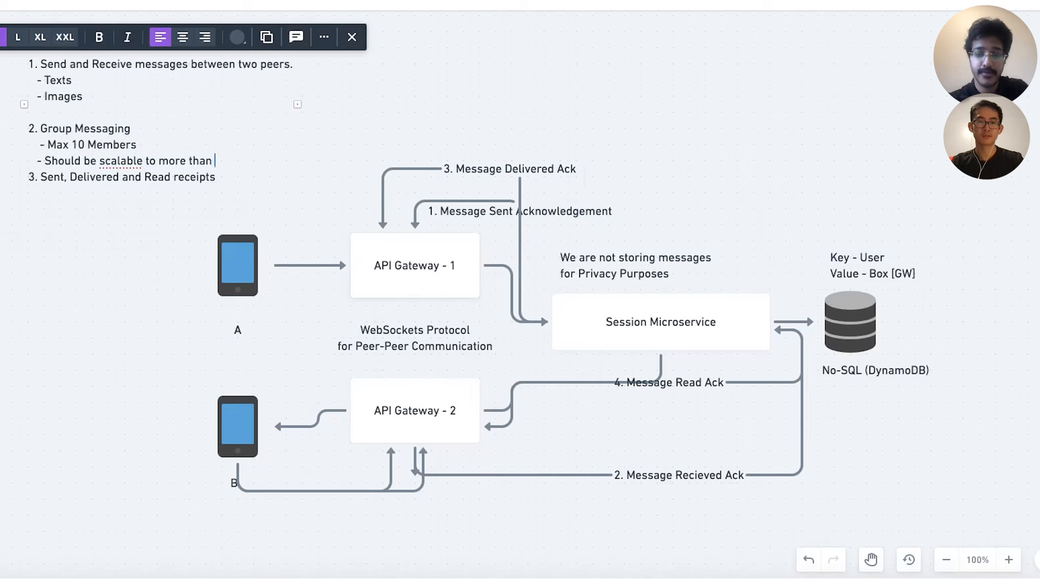
text(100+ members)
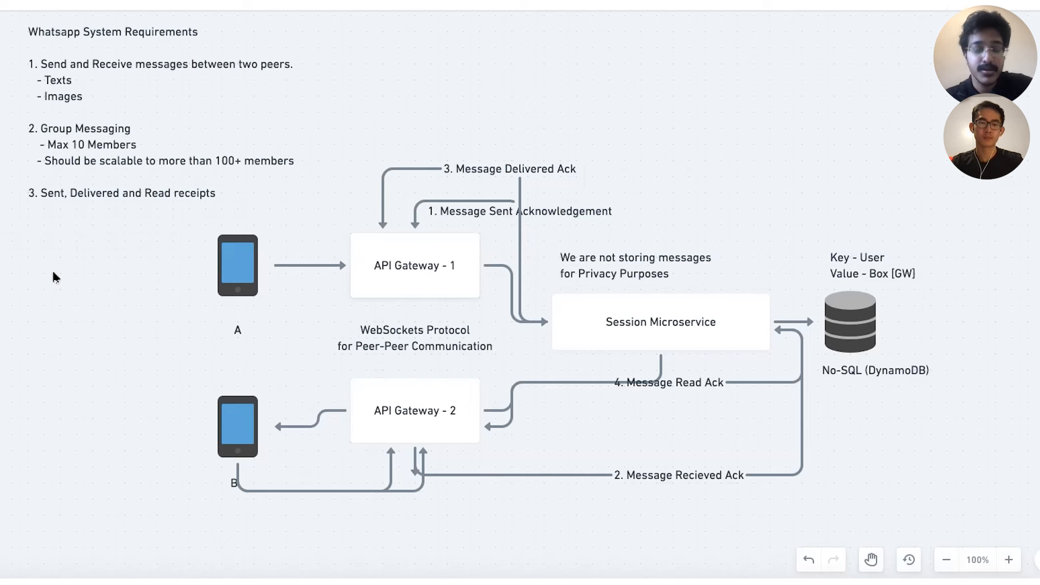
mouse_move(54, 303)
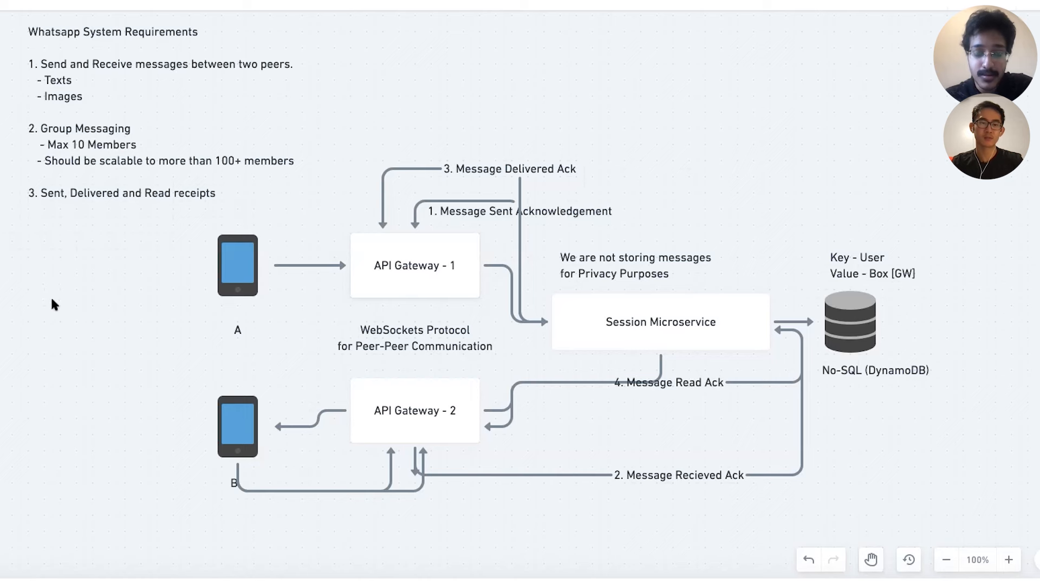